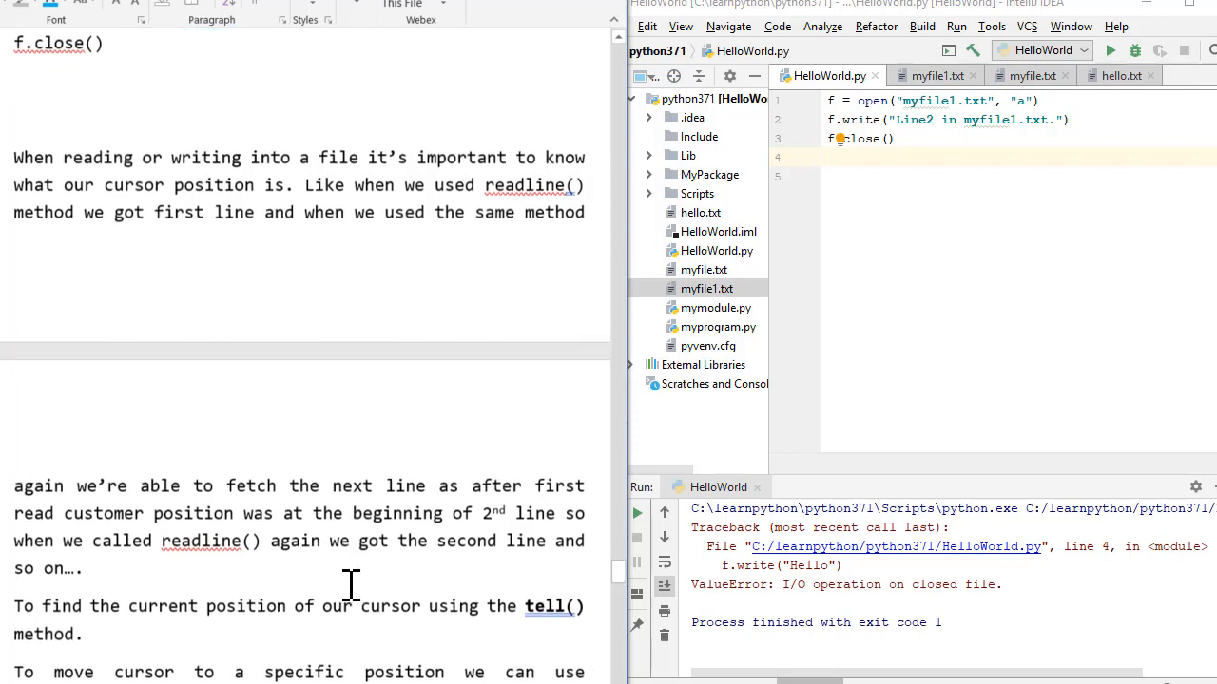
Select the lines to copy from the Word notes.
{"action": "scroll", "scroll_direction": "down", "scroll_amount": 3}
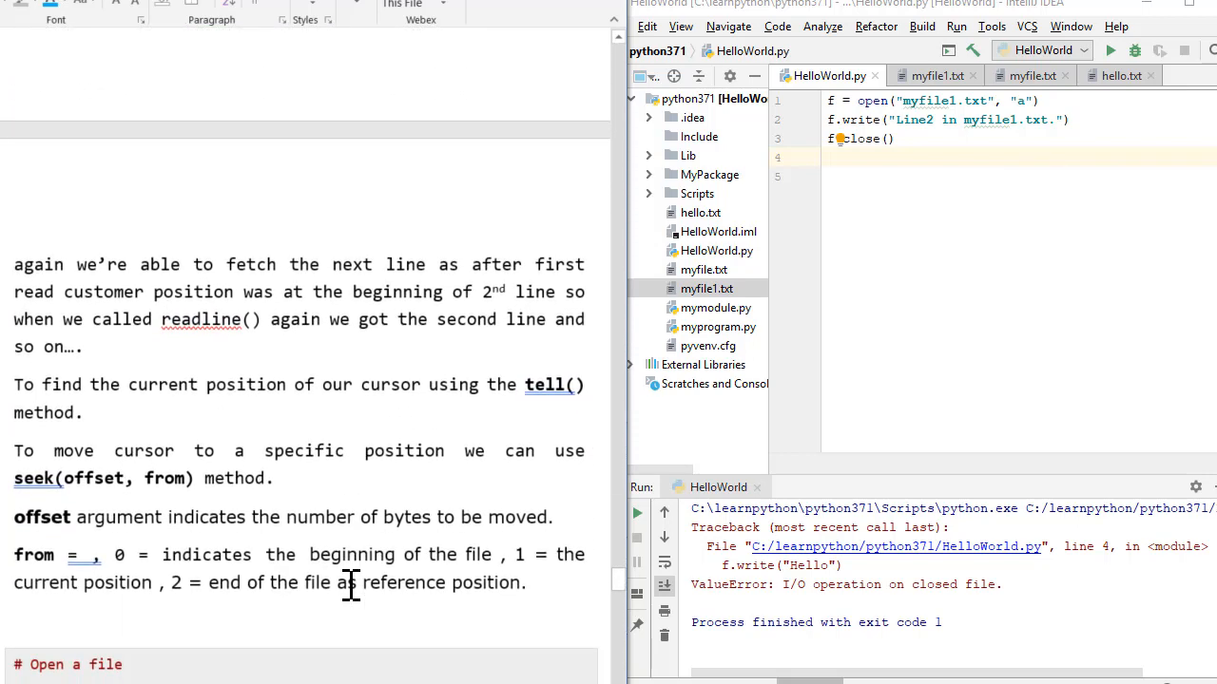
{"action": "mouse_move", "coordinate": [565, 400]}
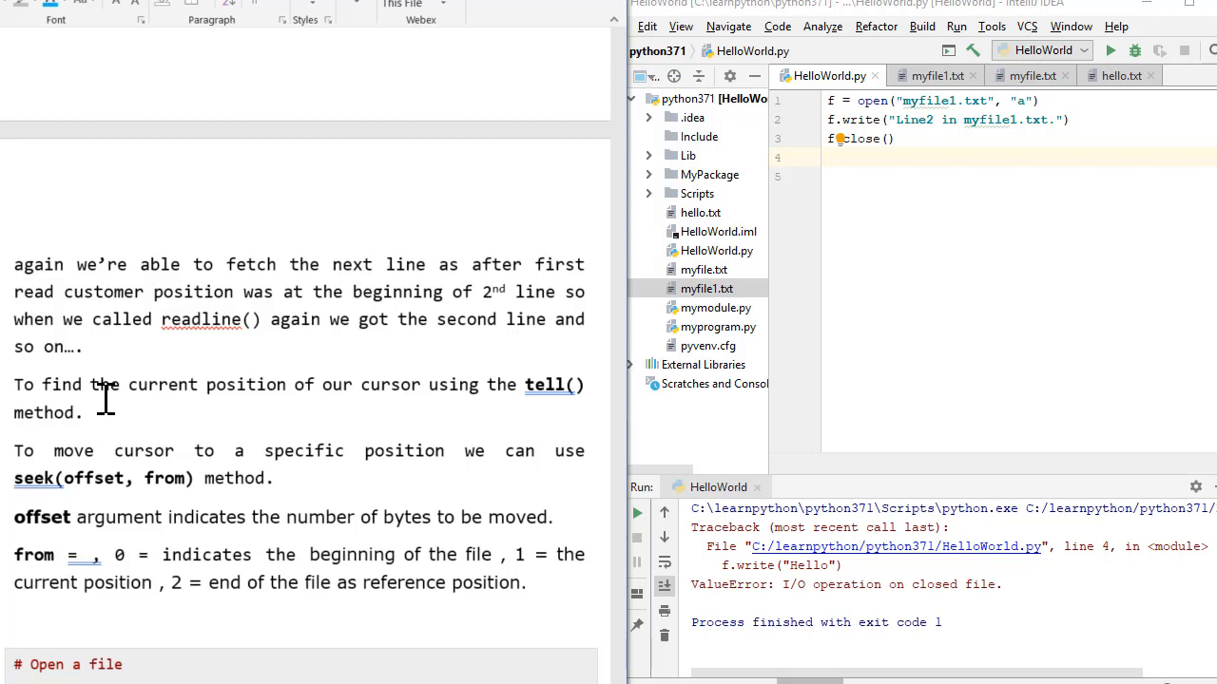
{"action": "scroll", "scroll_direction": "down", "scroll_amount": 3}
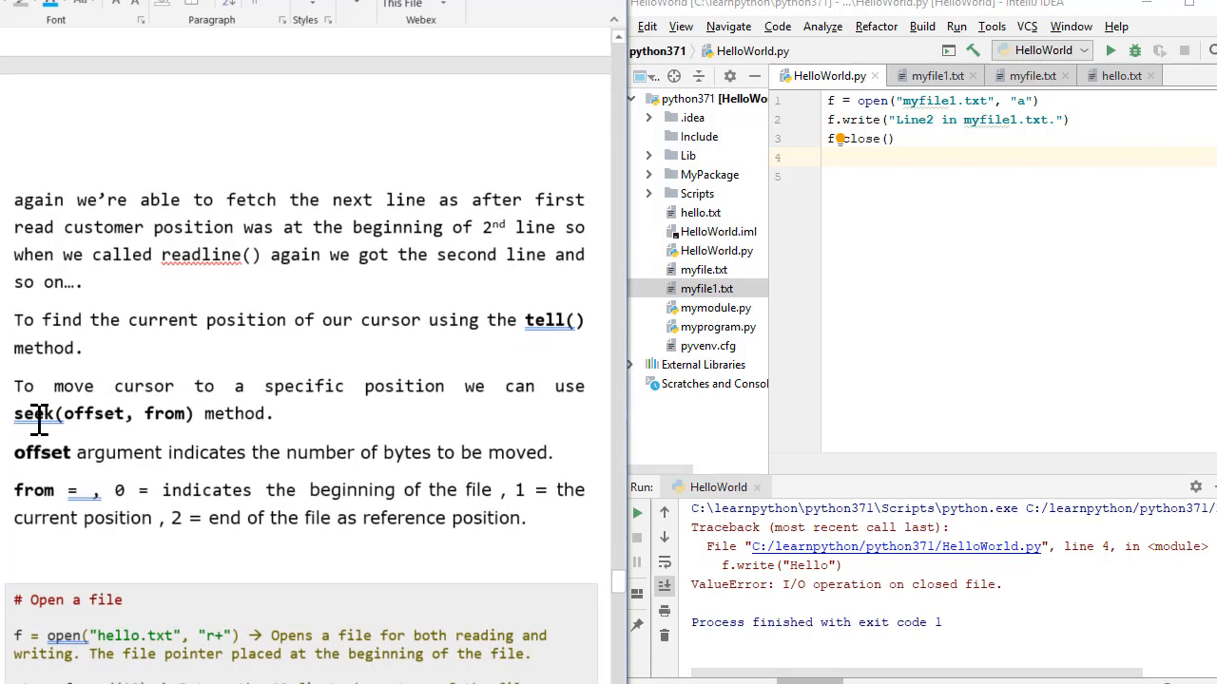
{"action": "double_click", "coordinate": [35, 414]}
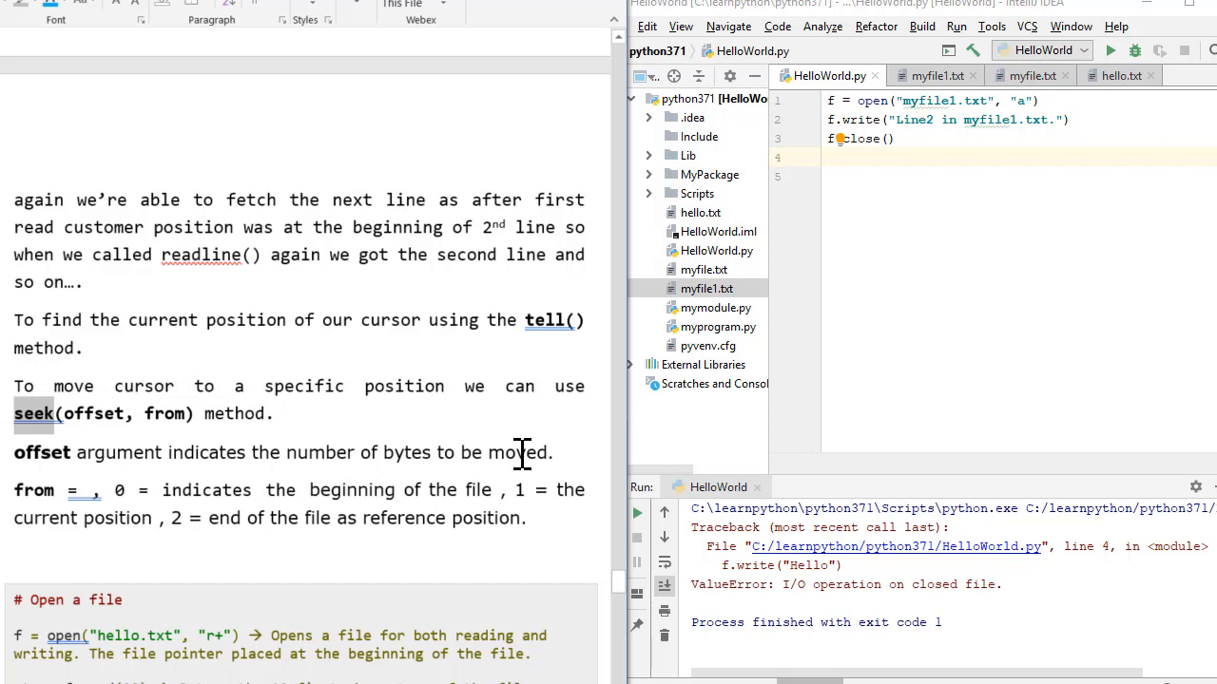
{"action": "mouse_move", "coordinate": [152, 423]}
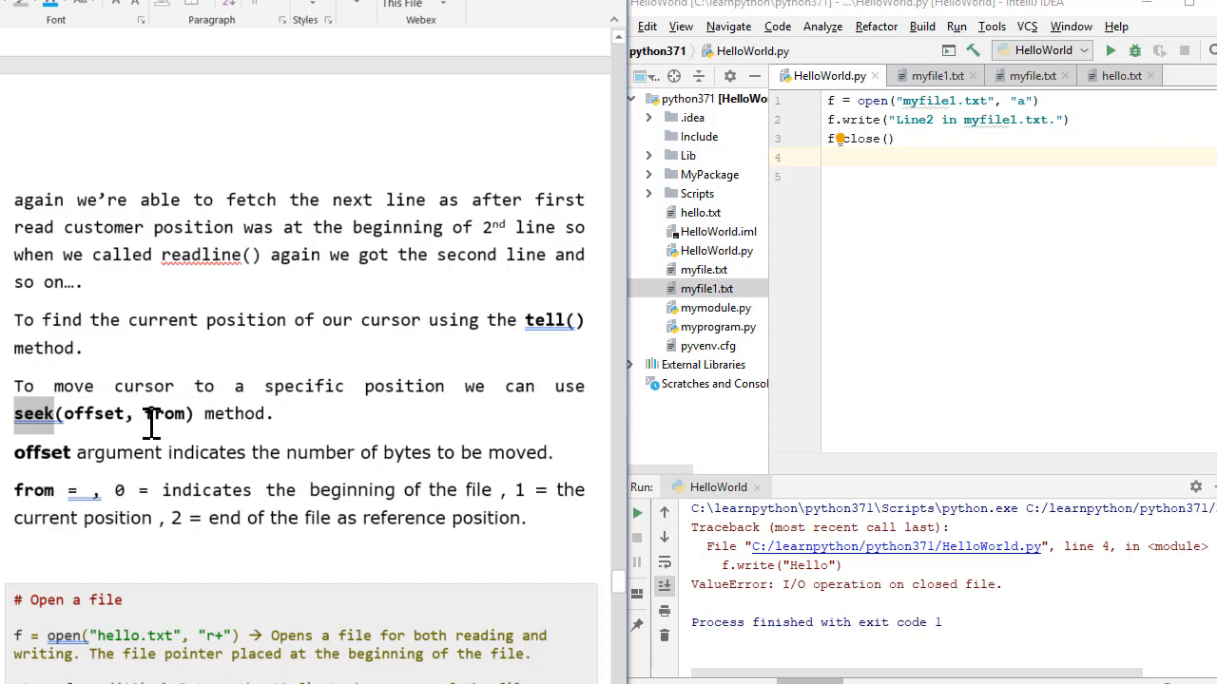
{"action": "mouse_move", "coordinate": [273, 487]}
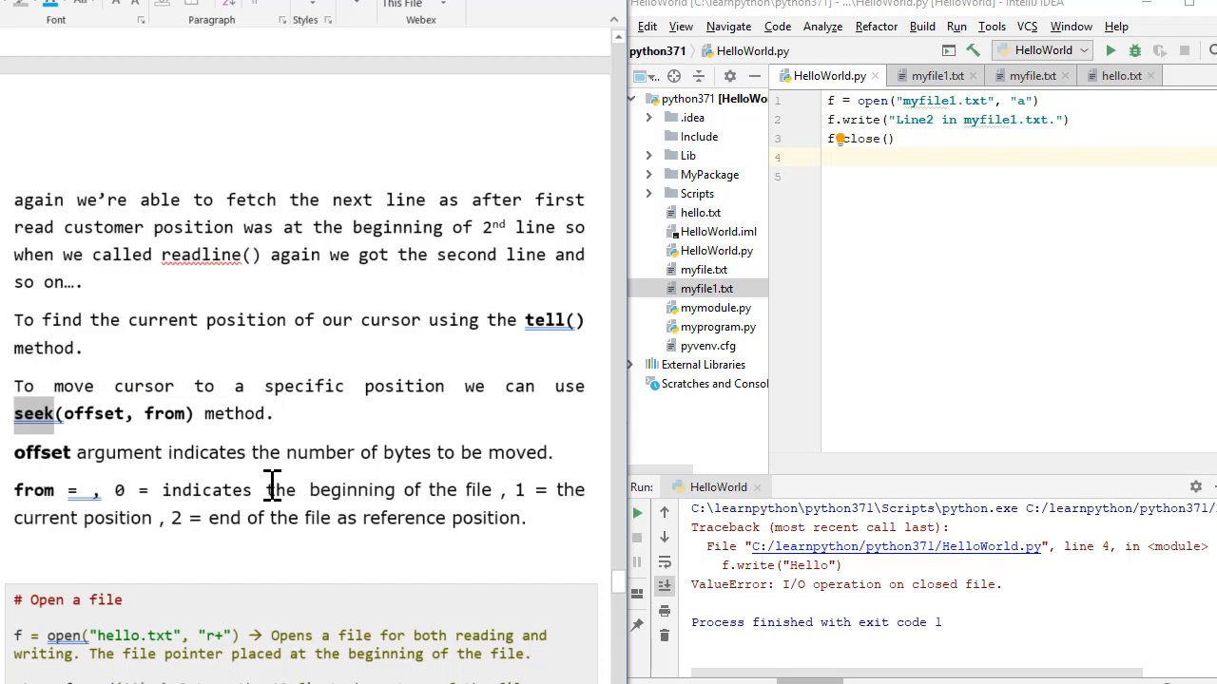
{"action": "mouse_move", "coordinate": [180, 433]}
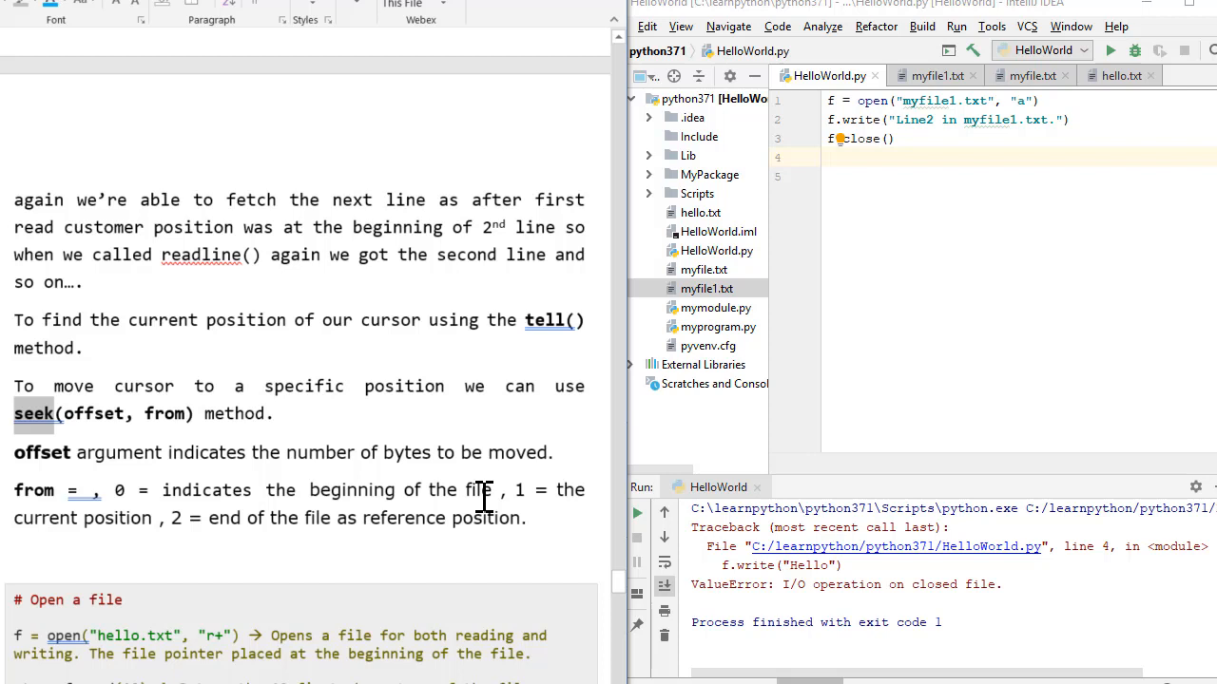
{"action": "mouse_move", "coordinate": [179, 528]}
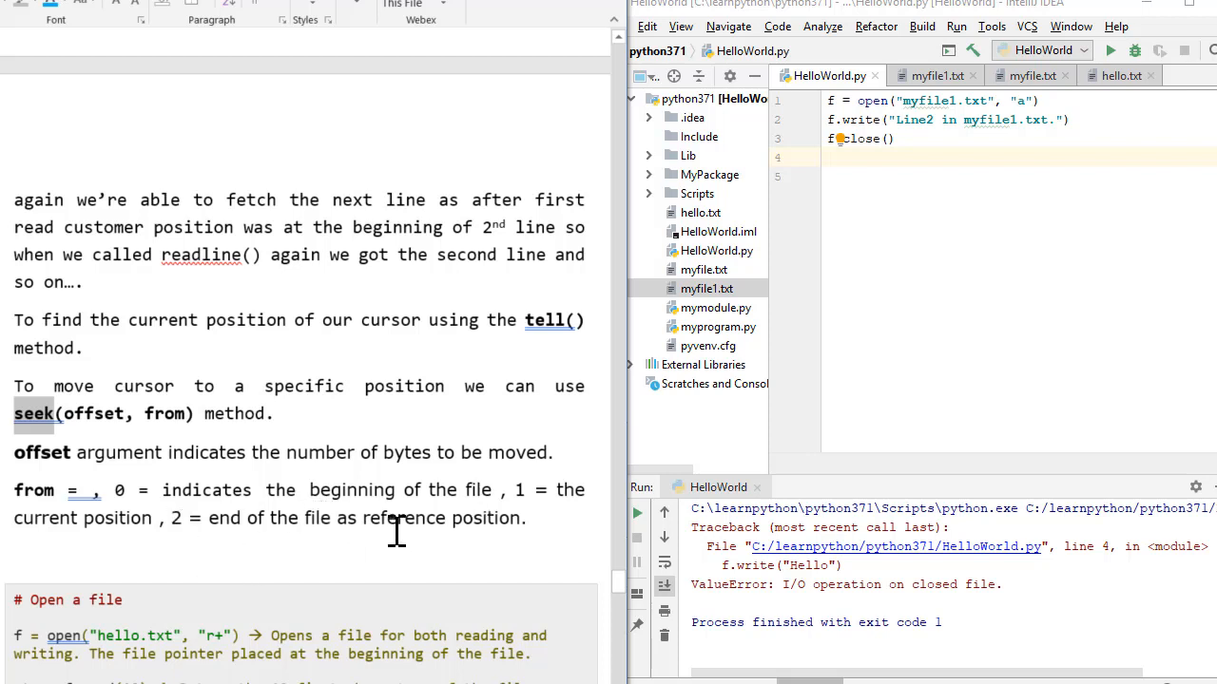
{"action": "mouse_move", "coordinate": [147, 378]}
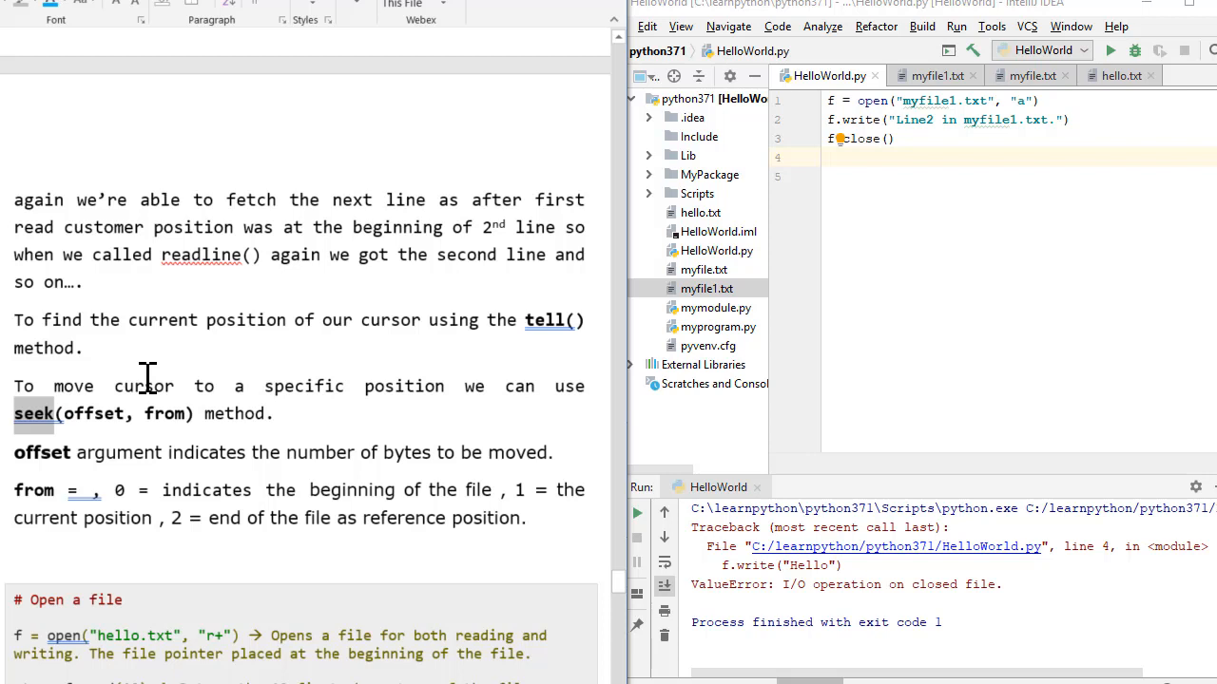
{"action": "mouse_move", "coordinate": [263, 433]}
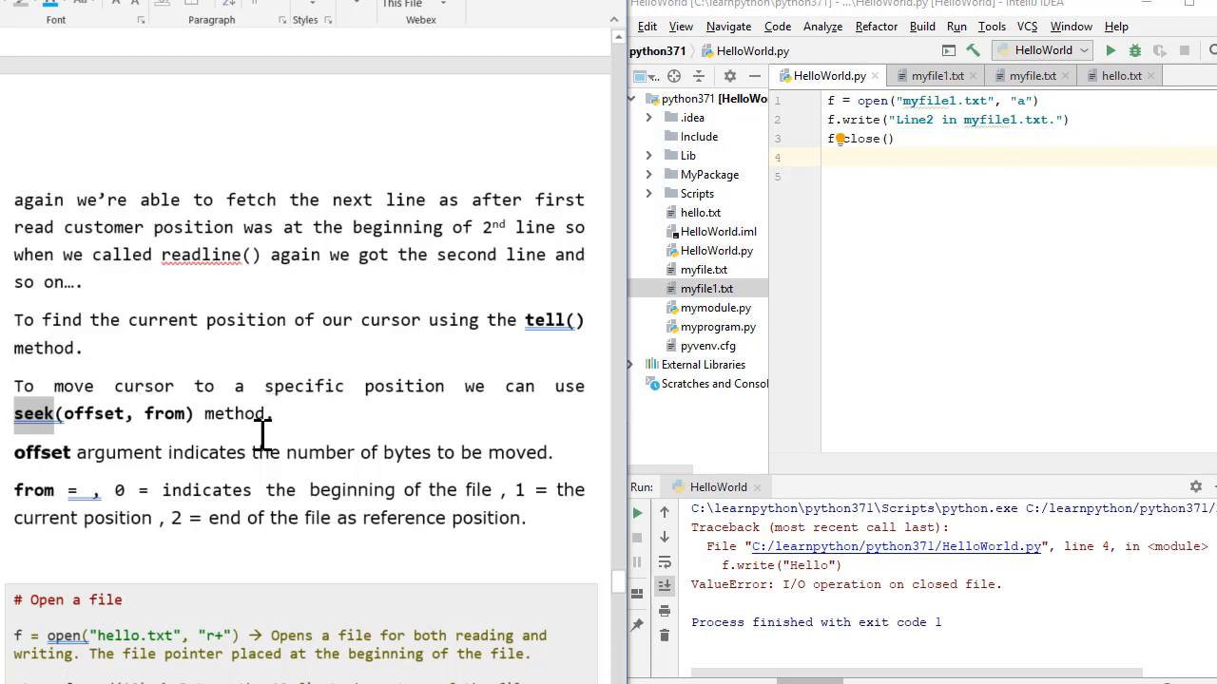
{"action": "mouse_move", "coordinate": [204, 508]}
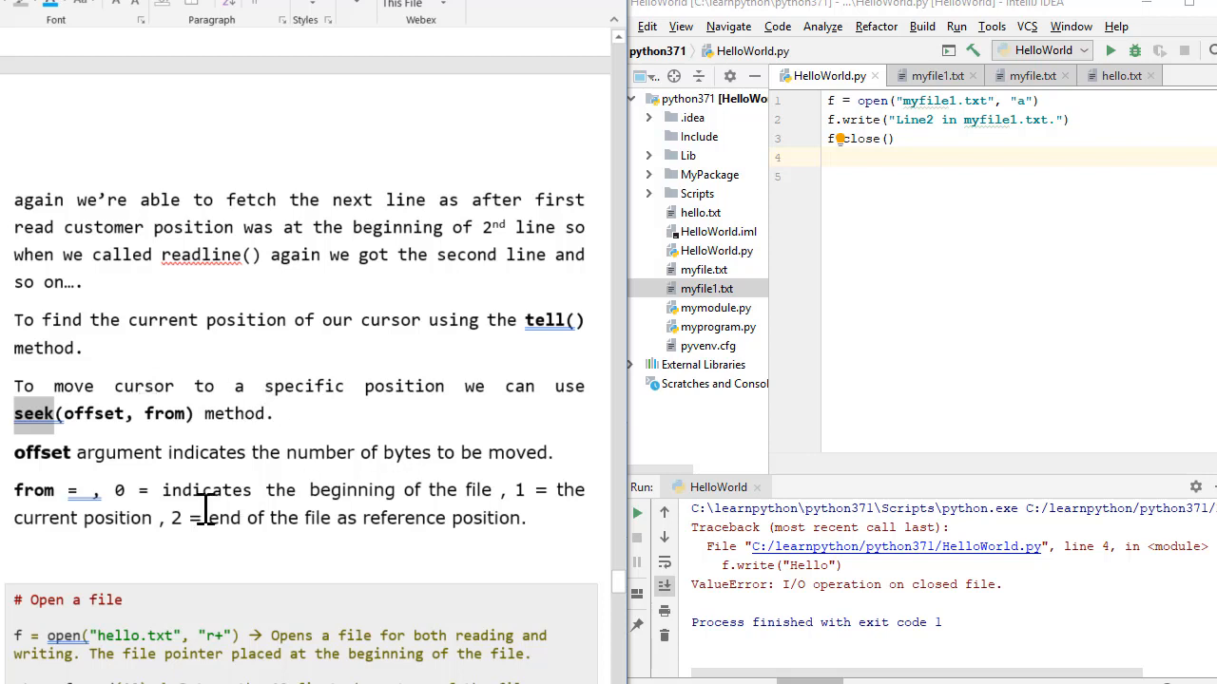
{"action": "scroll", "scroll_direction": "down", "scroll_amount": 3}
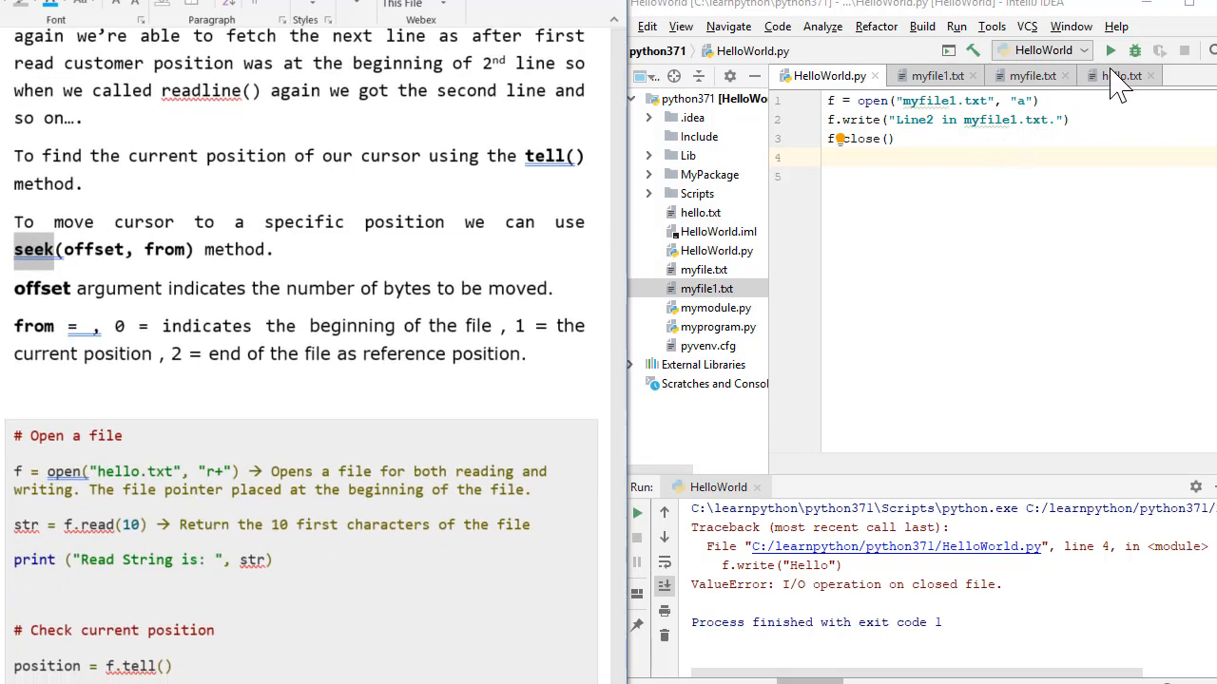
Paste the two copied lines into hello.txt, then return to HelloWorld.py.
{"action": "left_click", "coordinate": [1119, 75]}
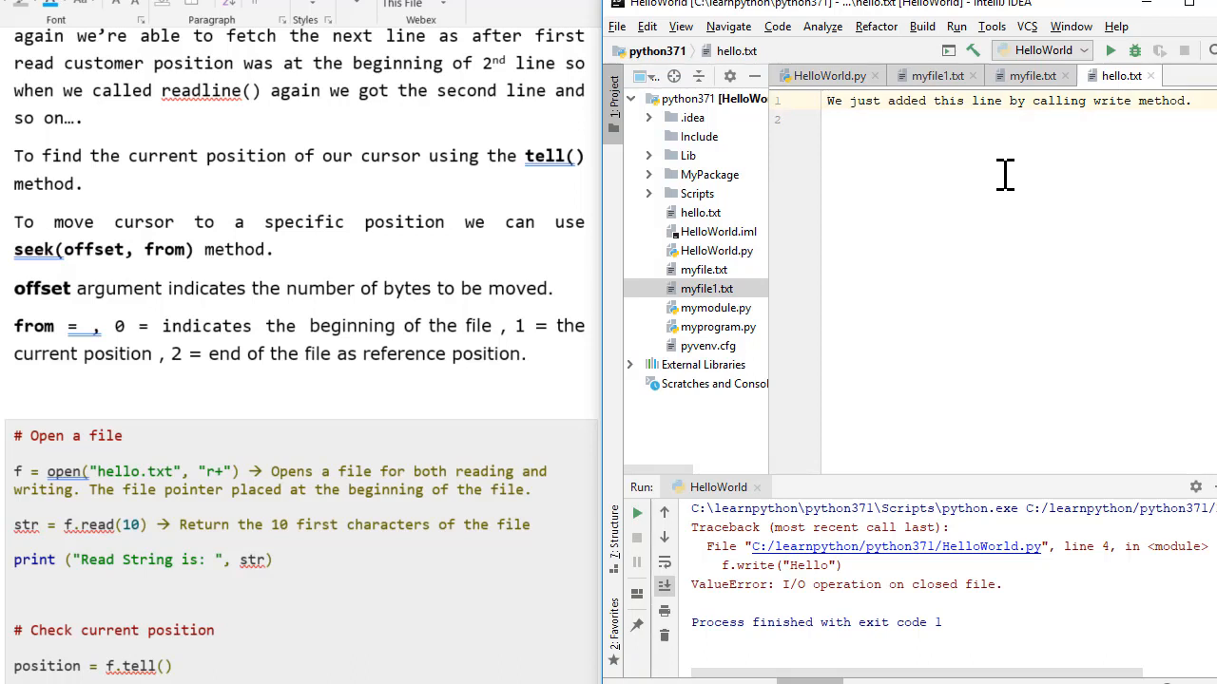
{"action": "mouse_move", "coordinate": [145, 271]}
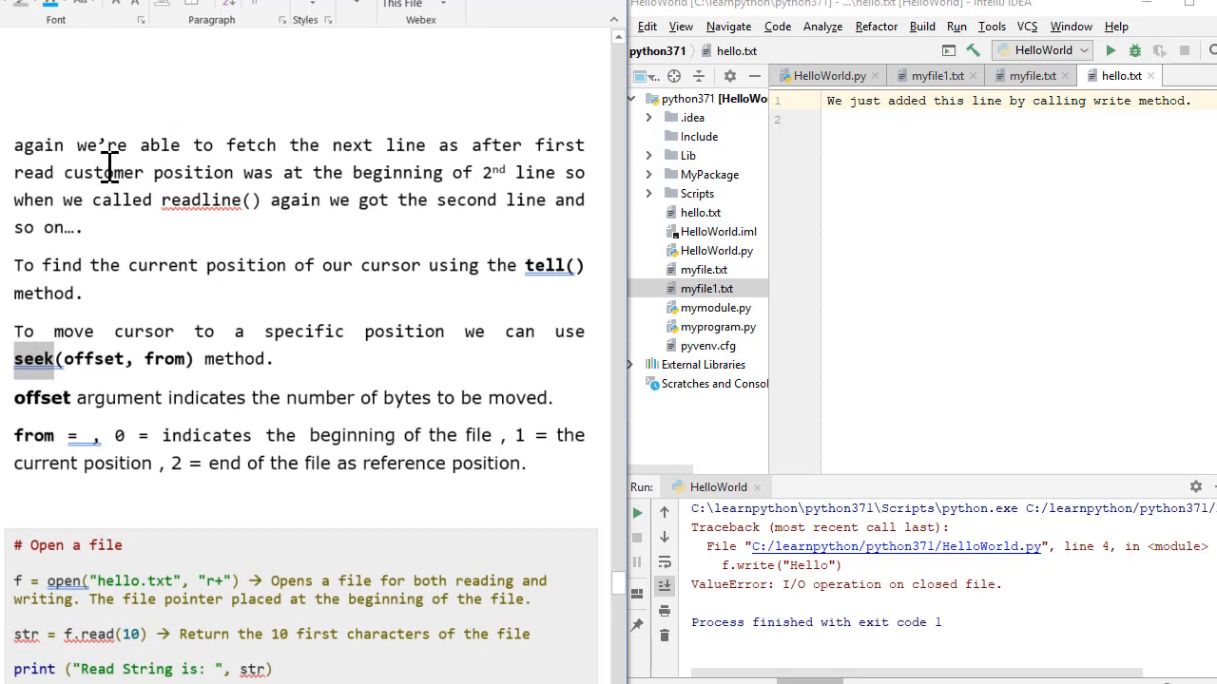
{"action": "scroll", "scroll_direction": "down", "scroll_amount": 3}
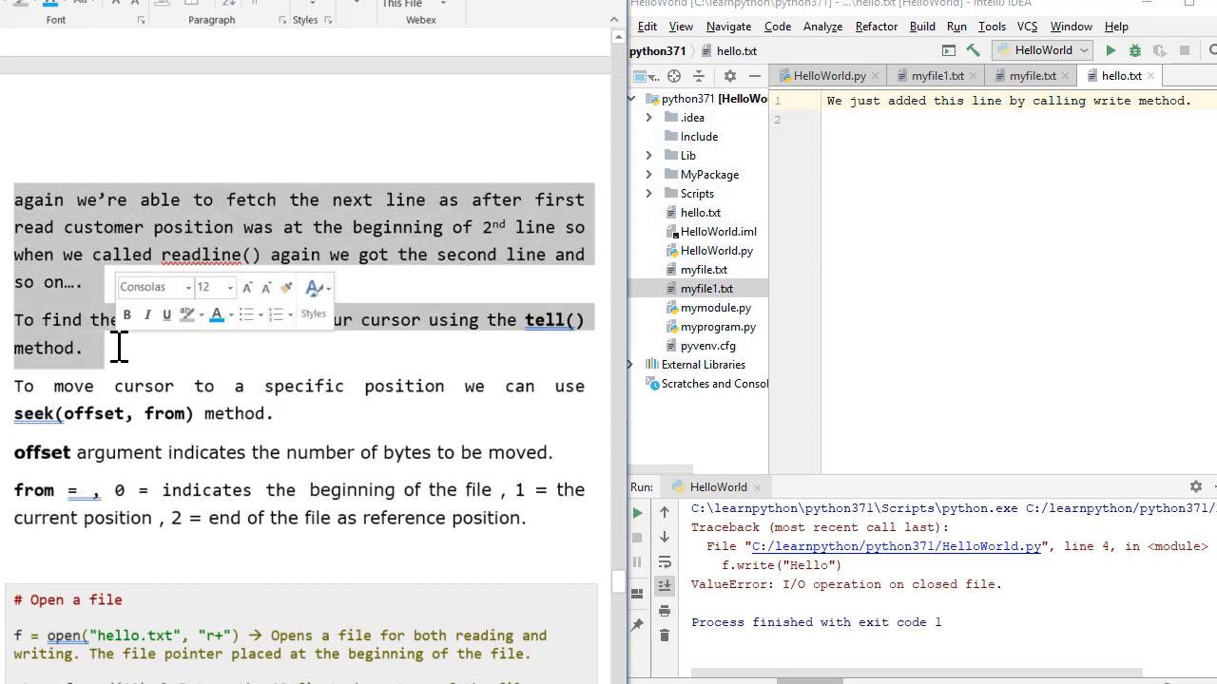
{"action": "left_click", "coordinate": [1144, 164]}
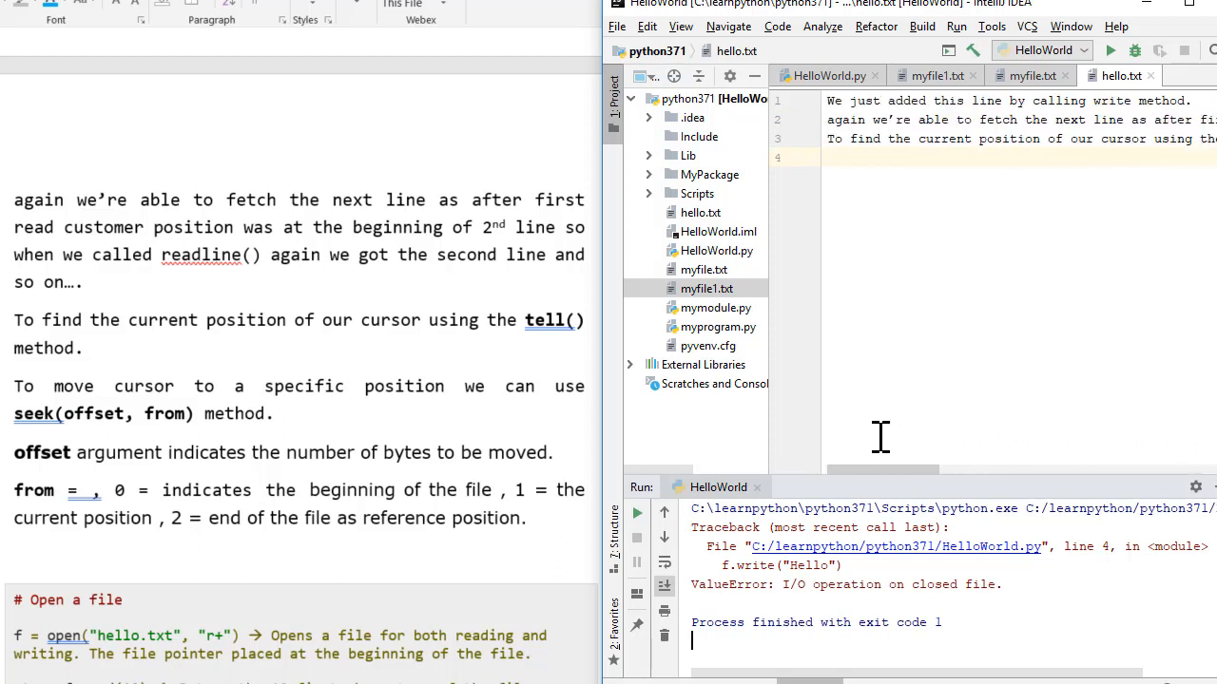
{"action": "mouse_move", "coordinate": [891, 414]}
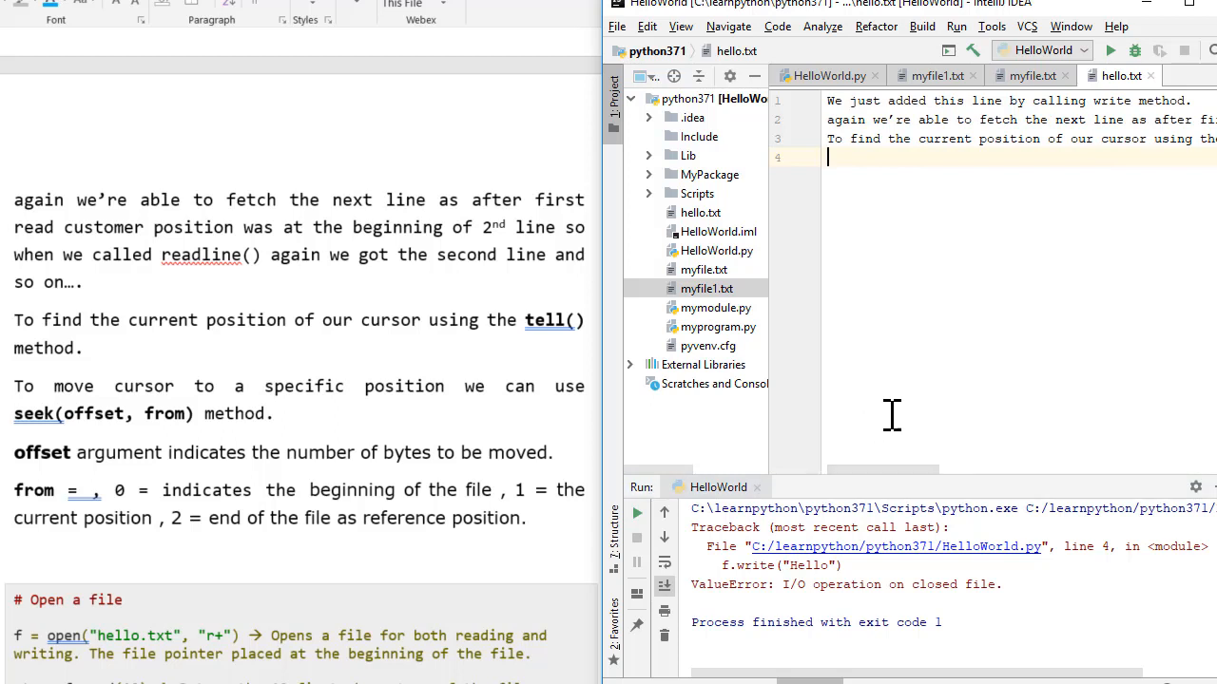
{"action": "left_click", "coordinate": [823, 75]}
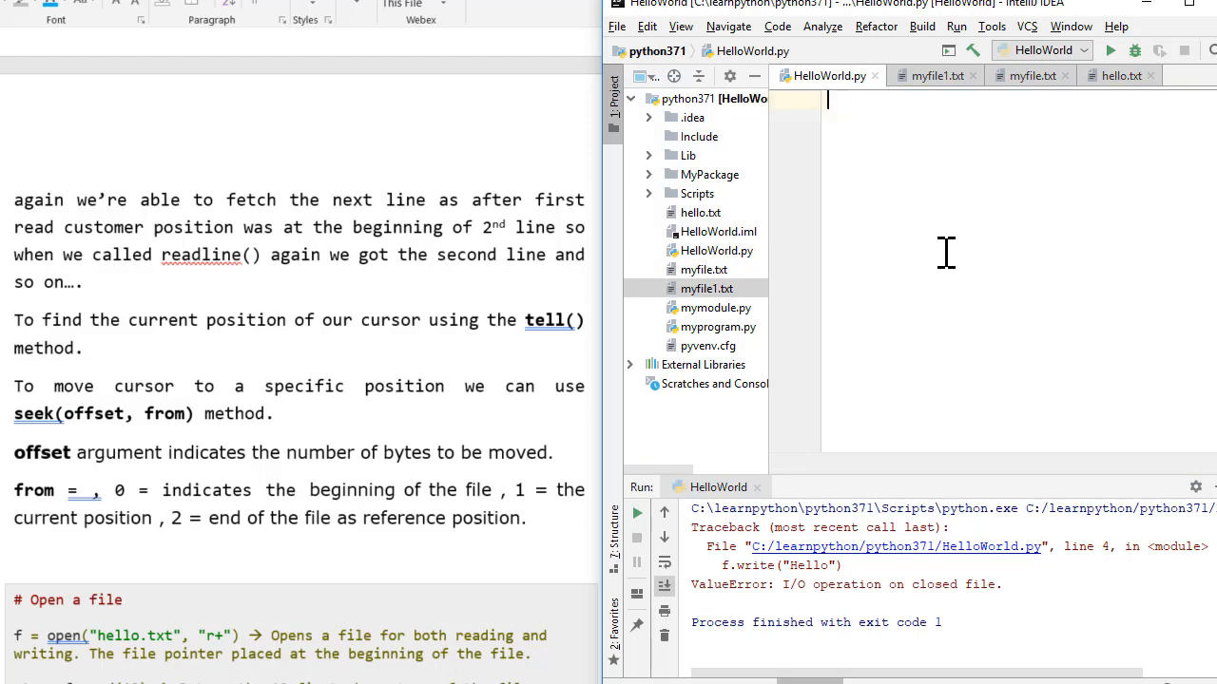
Add str = f.read(10) to HelloWorld.py and start a new line.
{"action": "scroll", "scroll_direction": "down", "scroll_amount": 3}
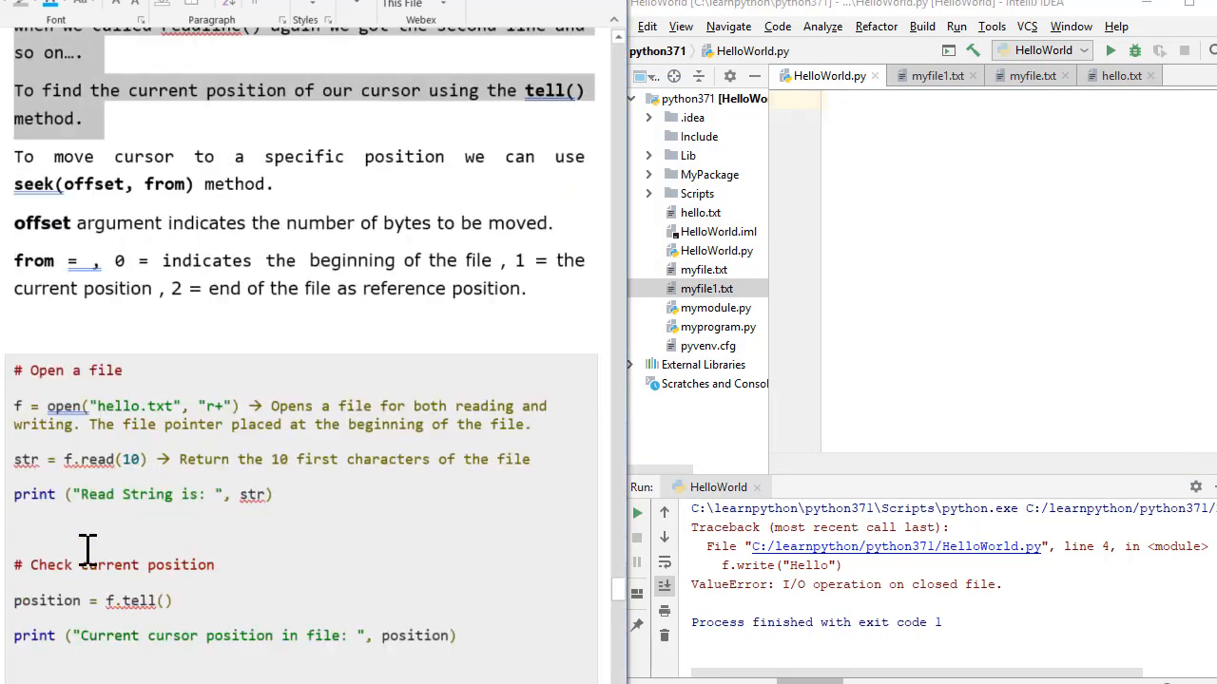
{"action": "scroll", "scroll_direction": "down", "scroll_amount": 3}
{"action": "type", "text": "f = open(\"hello.txt\", \"r+\")"}
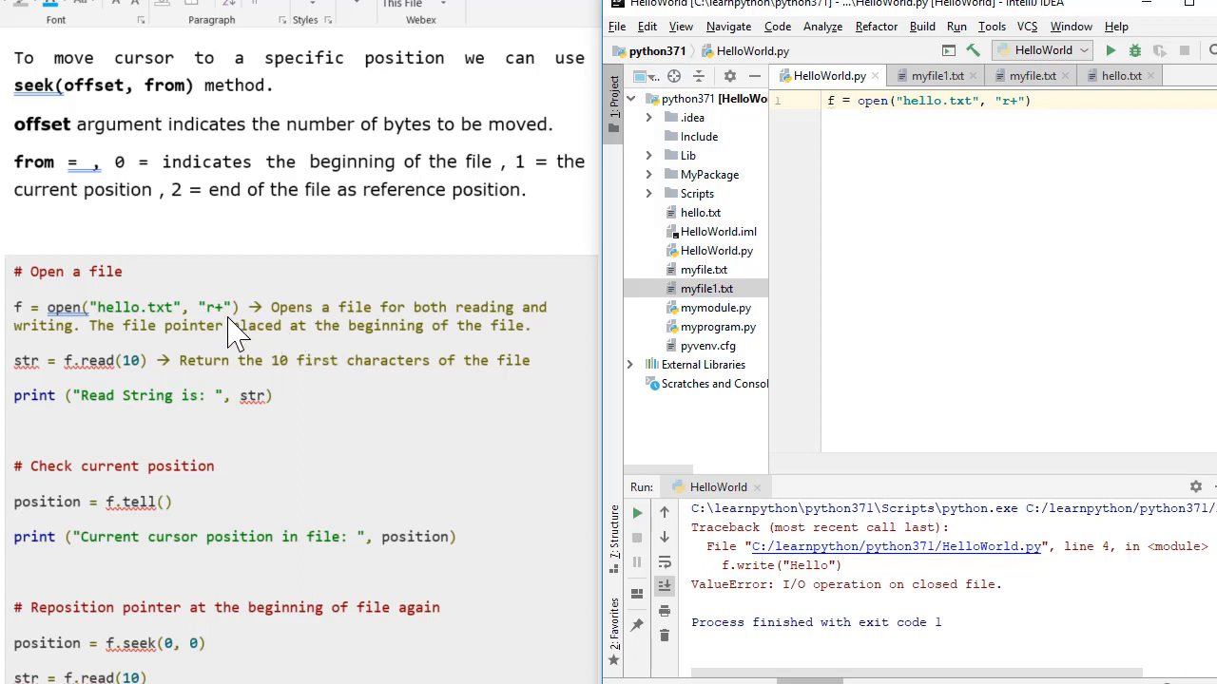
{"action": "mouse_move", "coordinate": [347, 333]}
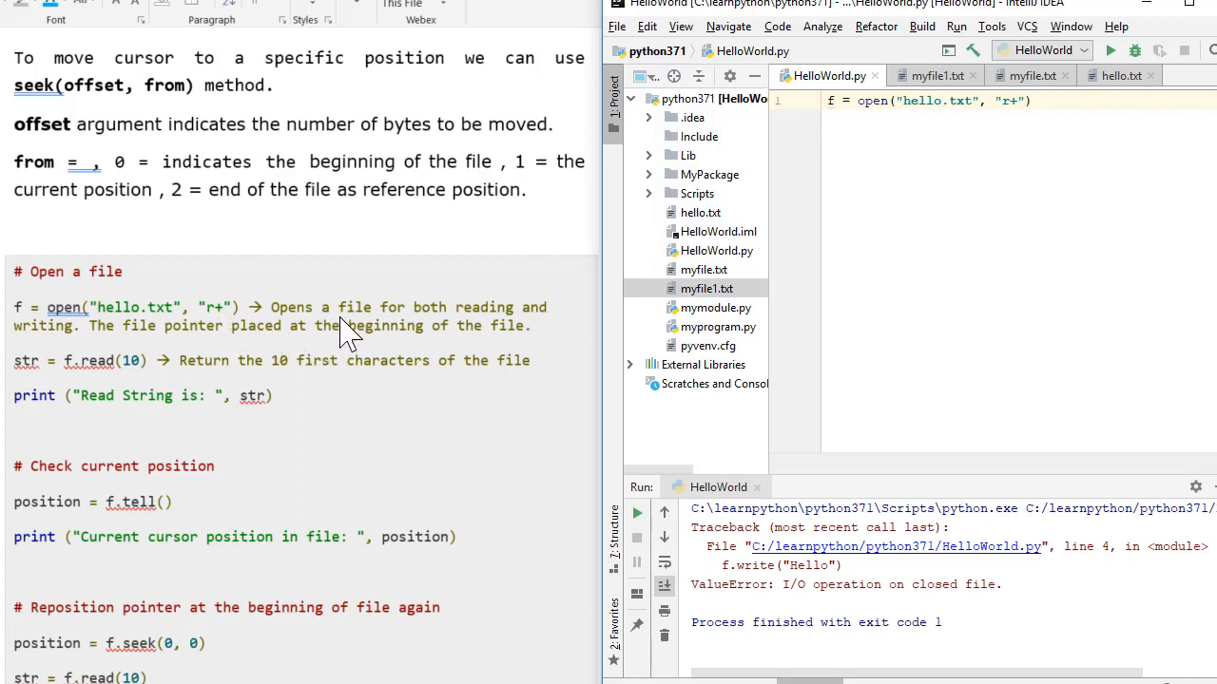
{"action": "mouse_move", "coordinate": [176, 347]}
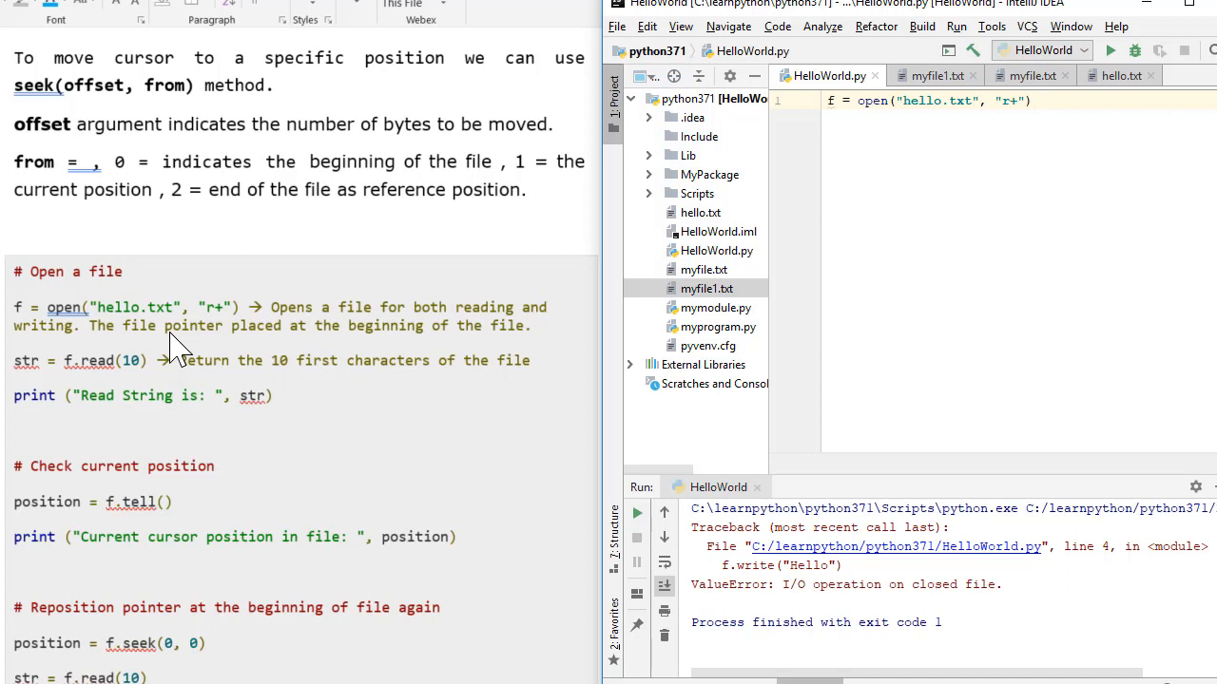
{"action": "mouse_move", "coordinate": [162, 342]}
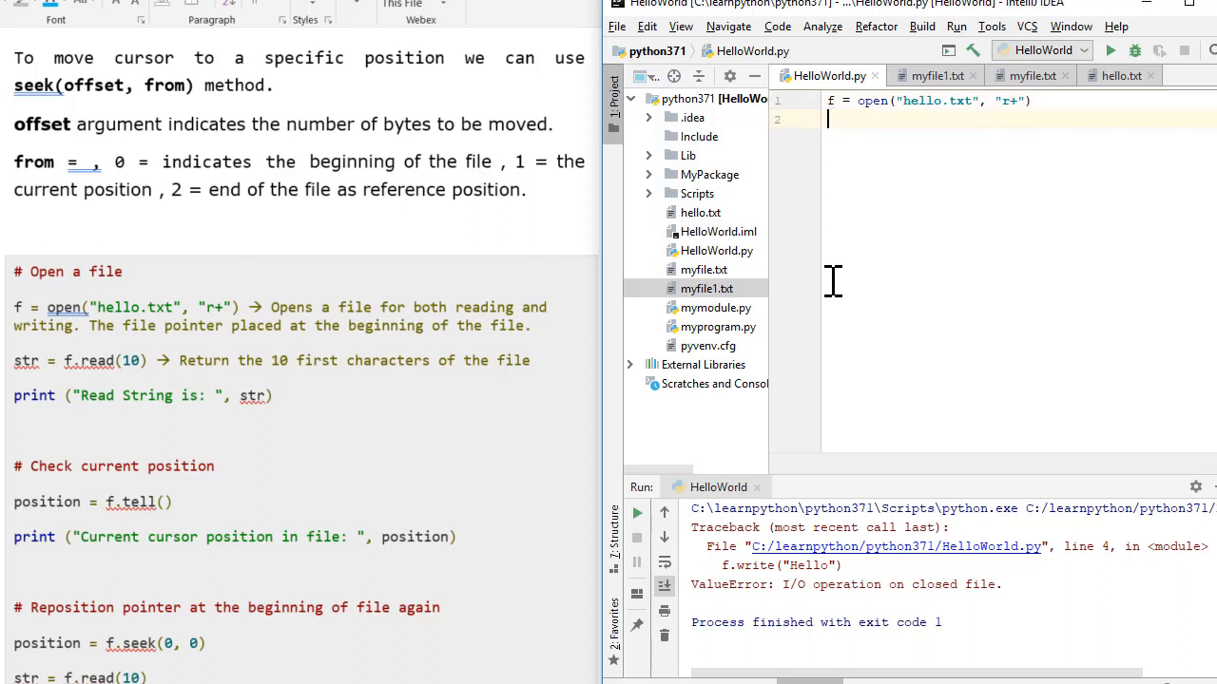
{"action": "type", "text": "str ="}
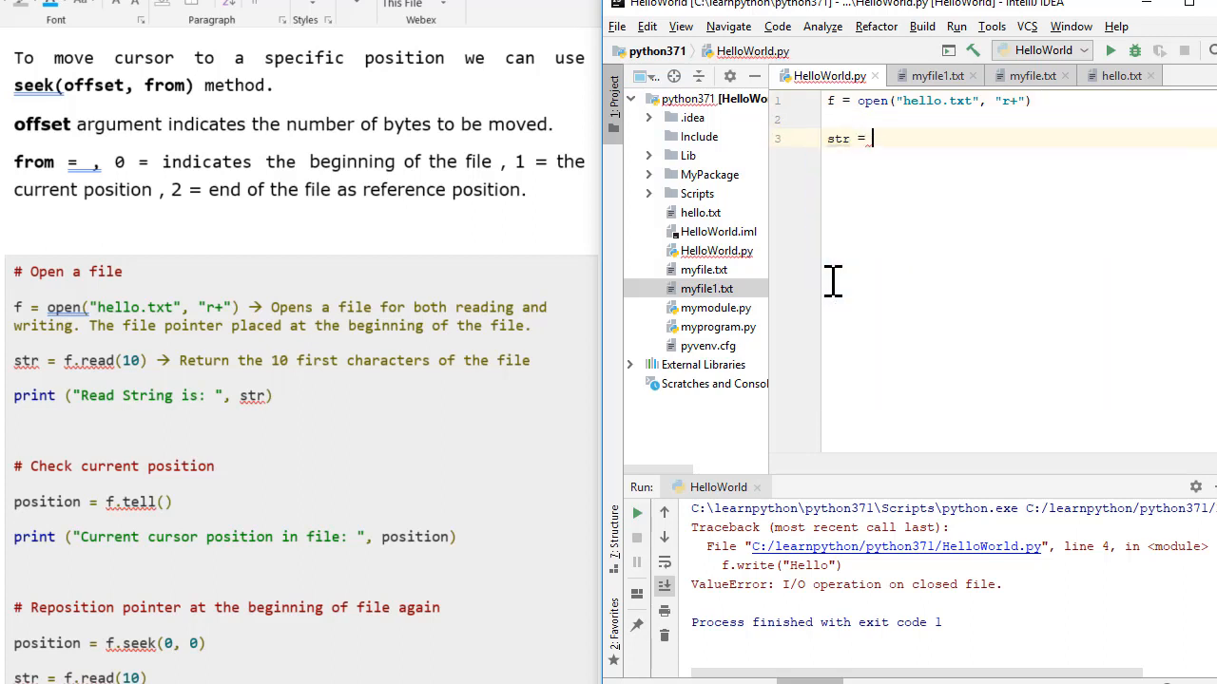
{"action": "type", "text": "f.read(10"}
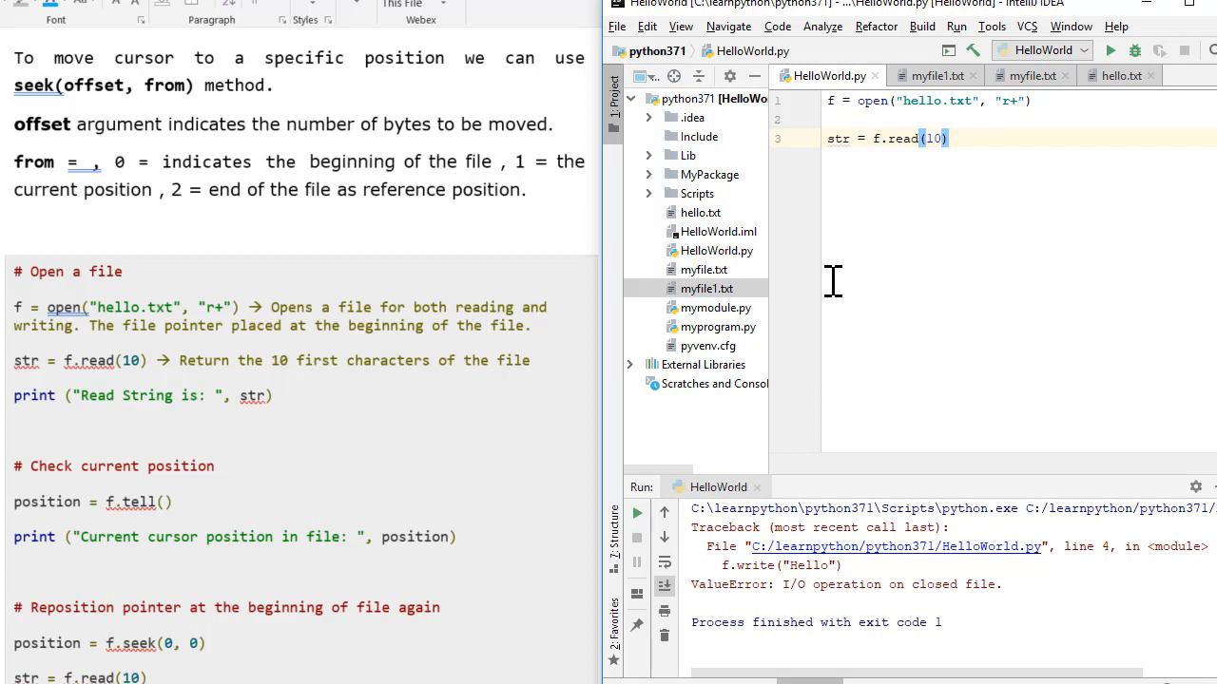
{"action": "key", "text": "enter"}
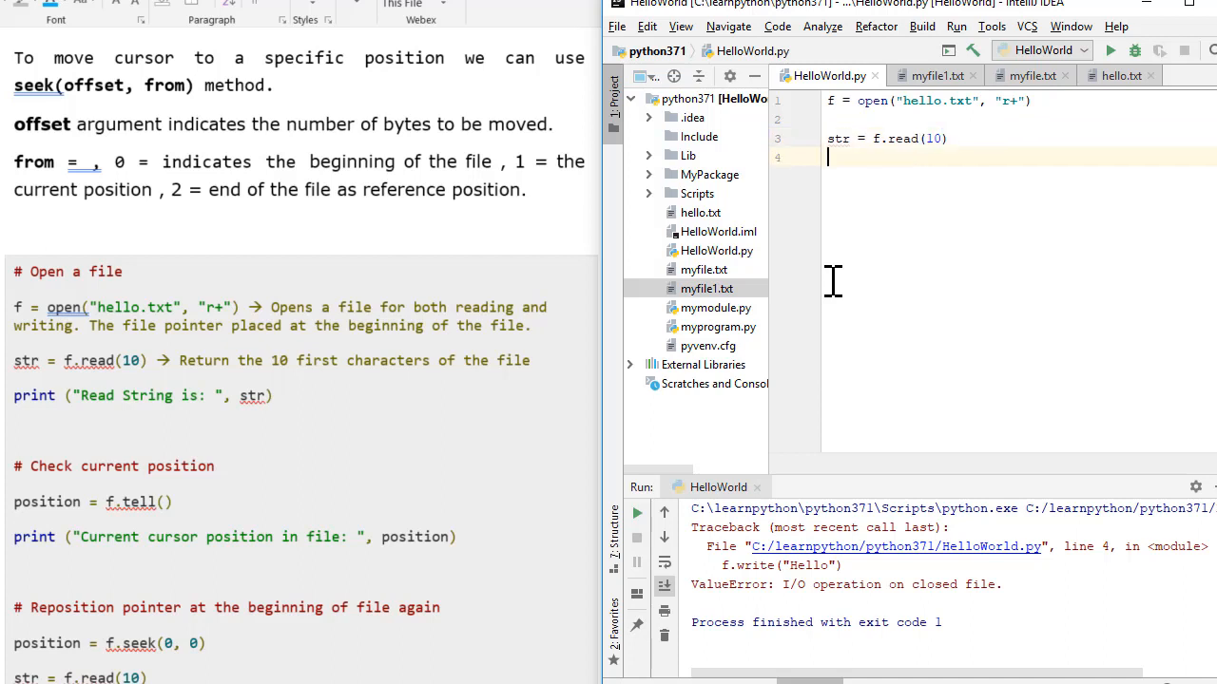
{"action": "mouse_move", "coordinate": [747, 287]}
{"action": "type", "text": "print (\"Read String is: \", str"}
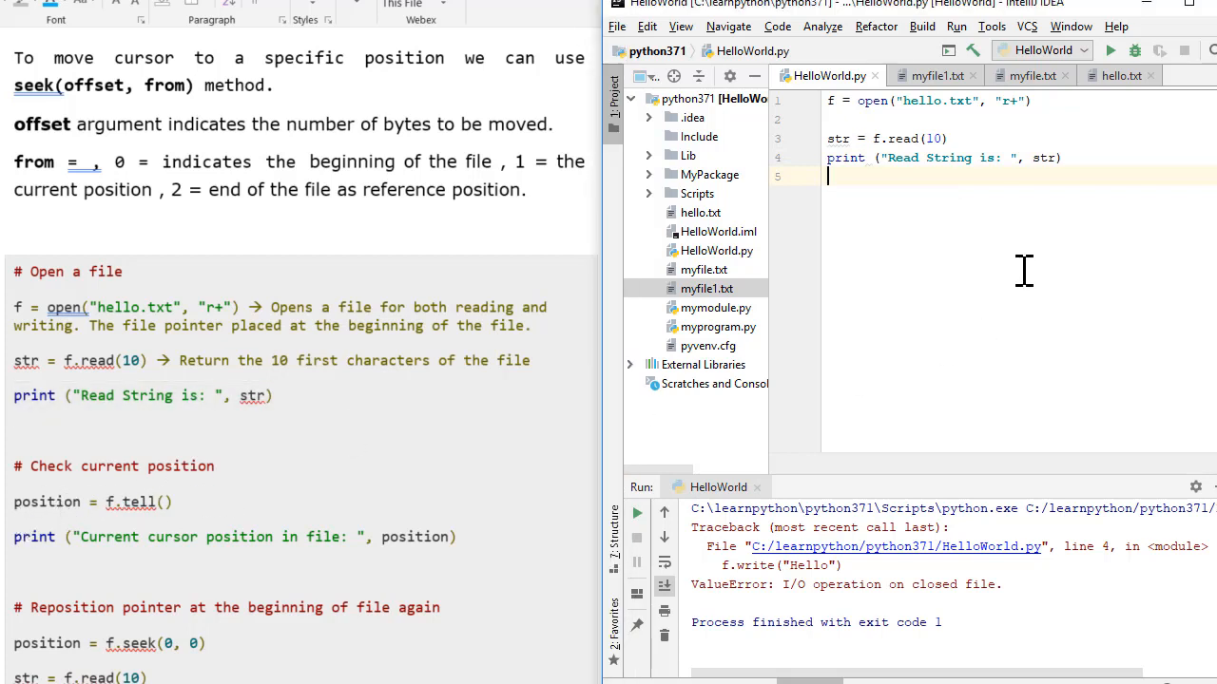
Add position = f.tell() and copy the cursor-position print statement from the notes.
{"action": "type", "text": "f.tell("}
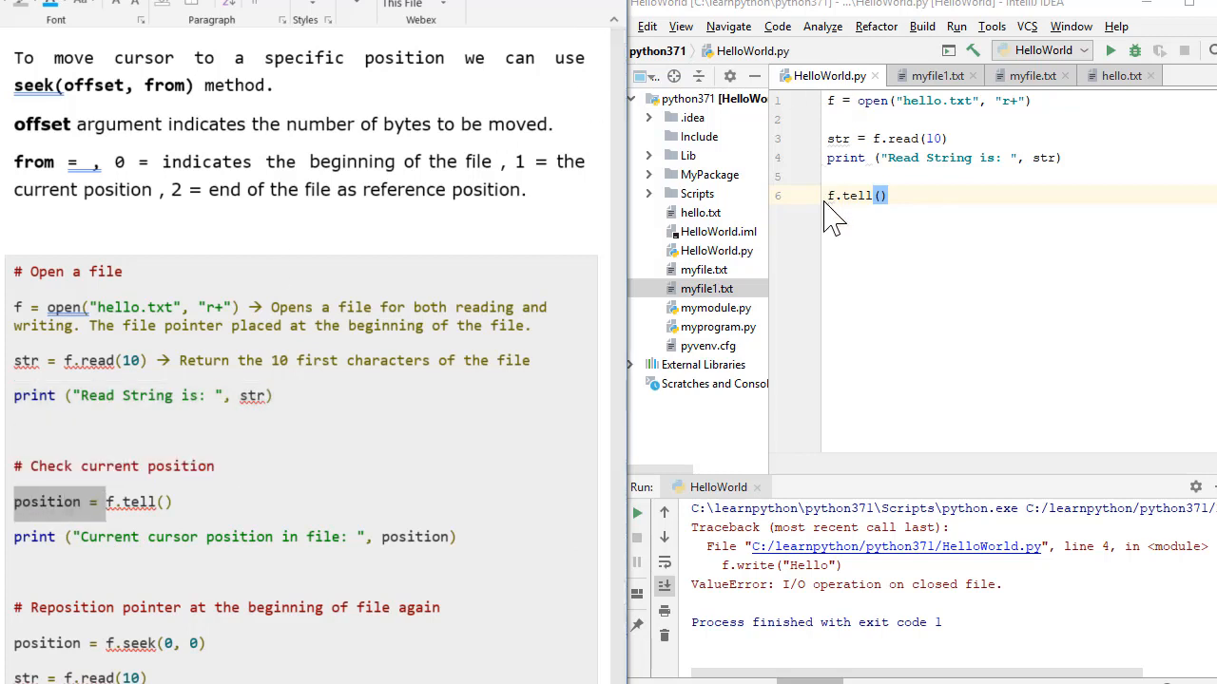
{"action": "type", "text": "position ="}
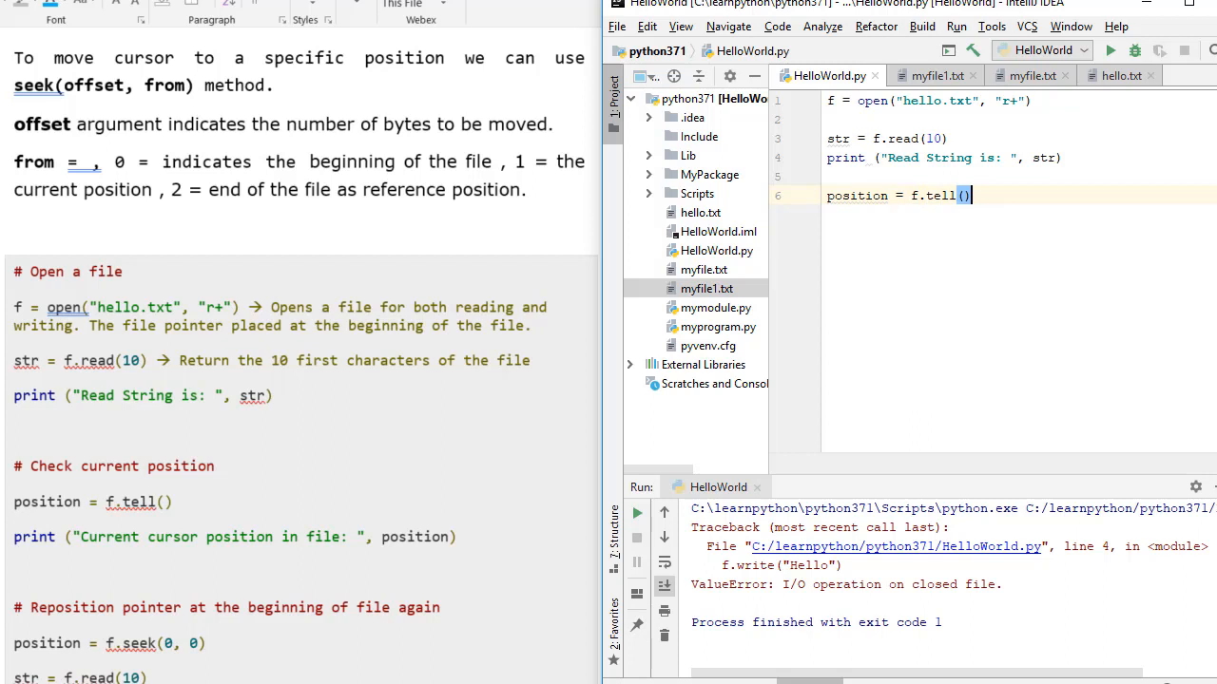
{"action": "key", "text": "enter"}
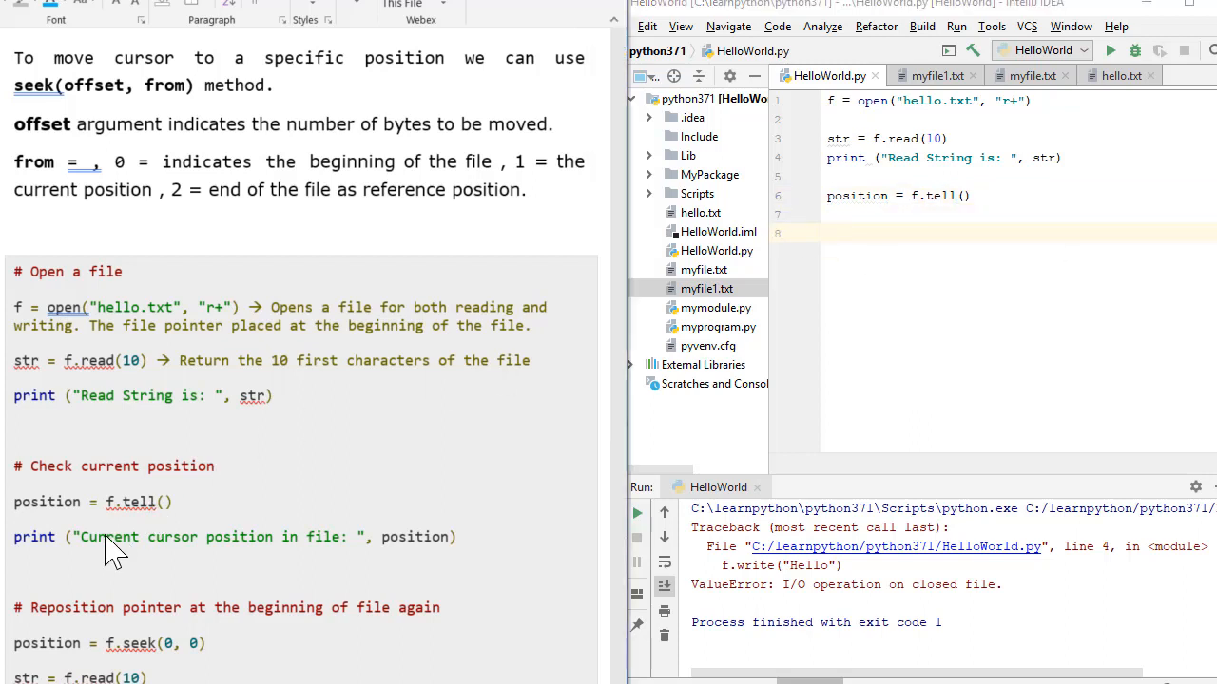
{"action": "triple_click", "coordinate": [233, 537]}
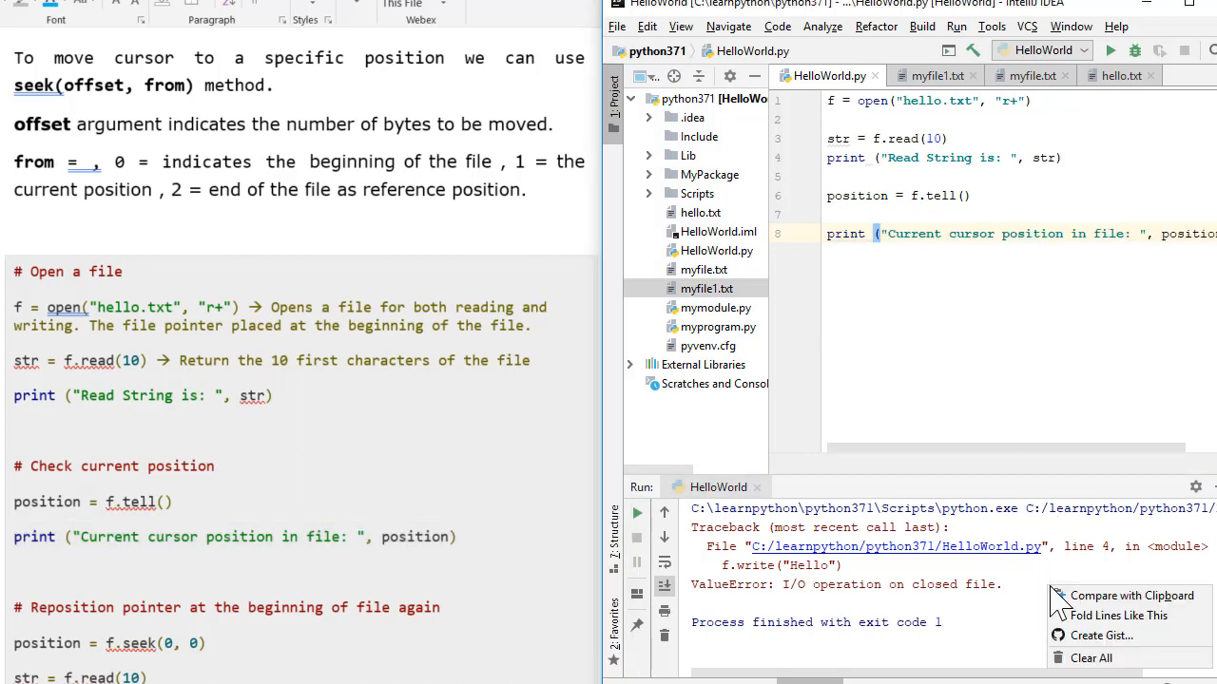
Clear the Run console and run HelloWorld, showing 'We just ad' and position 10.
{"action": "left_click", "coordinate": [1090, 657]}
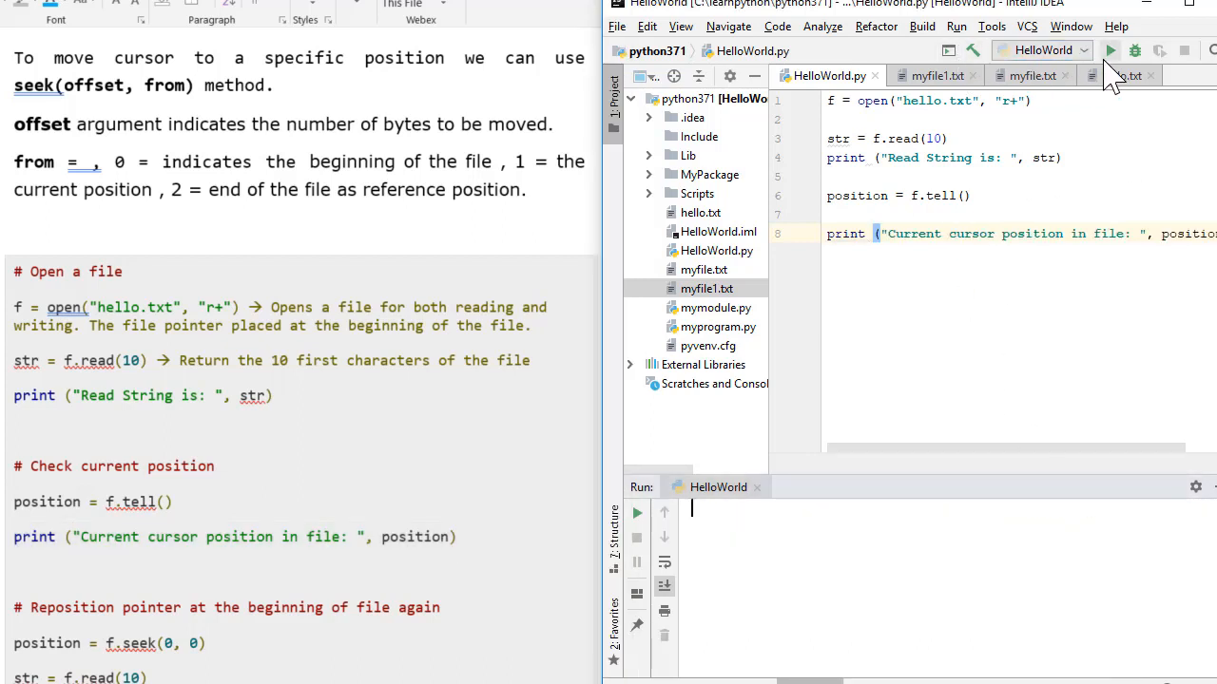
{"action": "left_click", "coordinate": [1111, 50]}
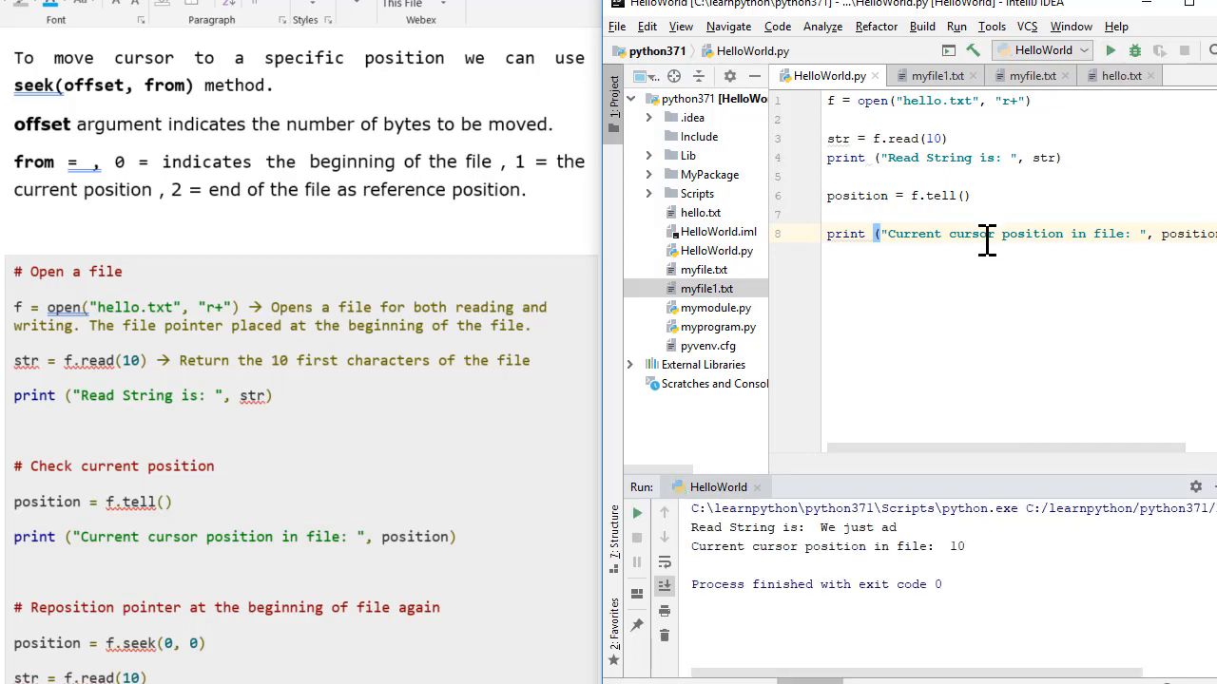
{"action": "mouse_move", "coordinate": [911, 158]}
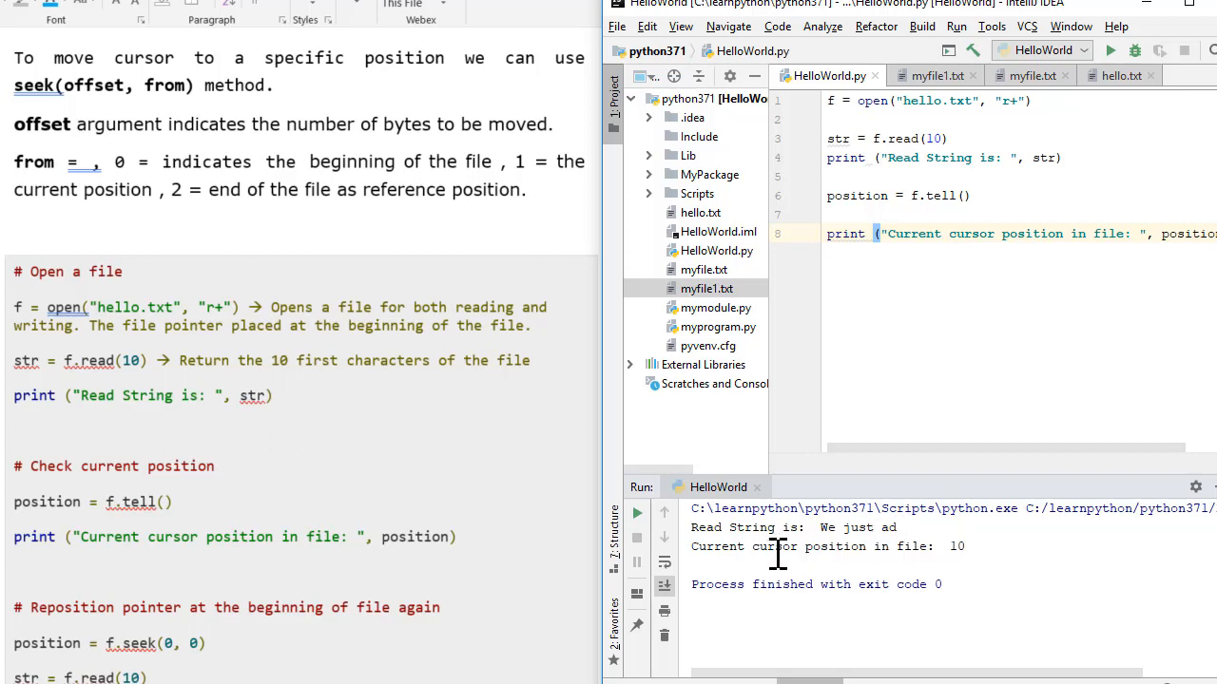
{"action": "mouse_move", "coordinate": [984, 561]}
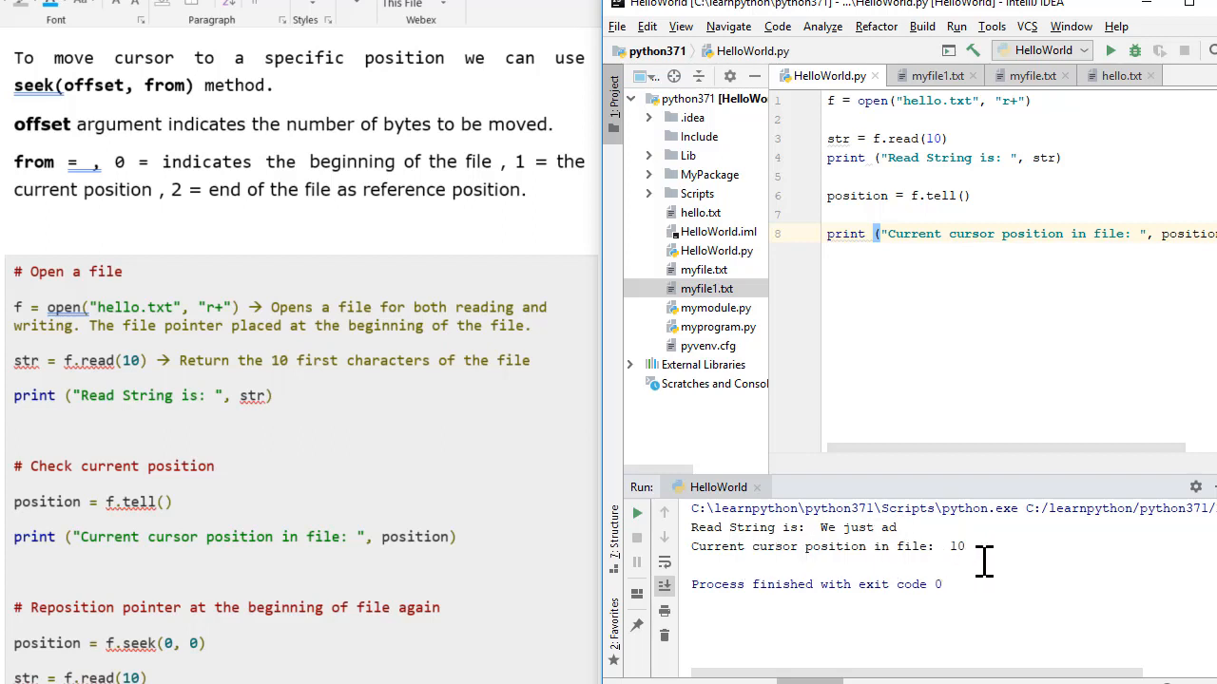
{"action": "mouse_move", "coordinate": [948, 345]}
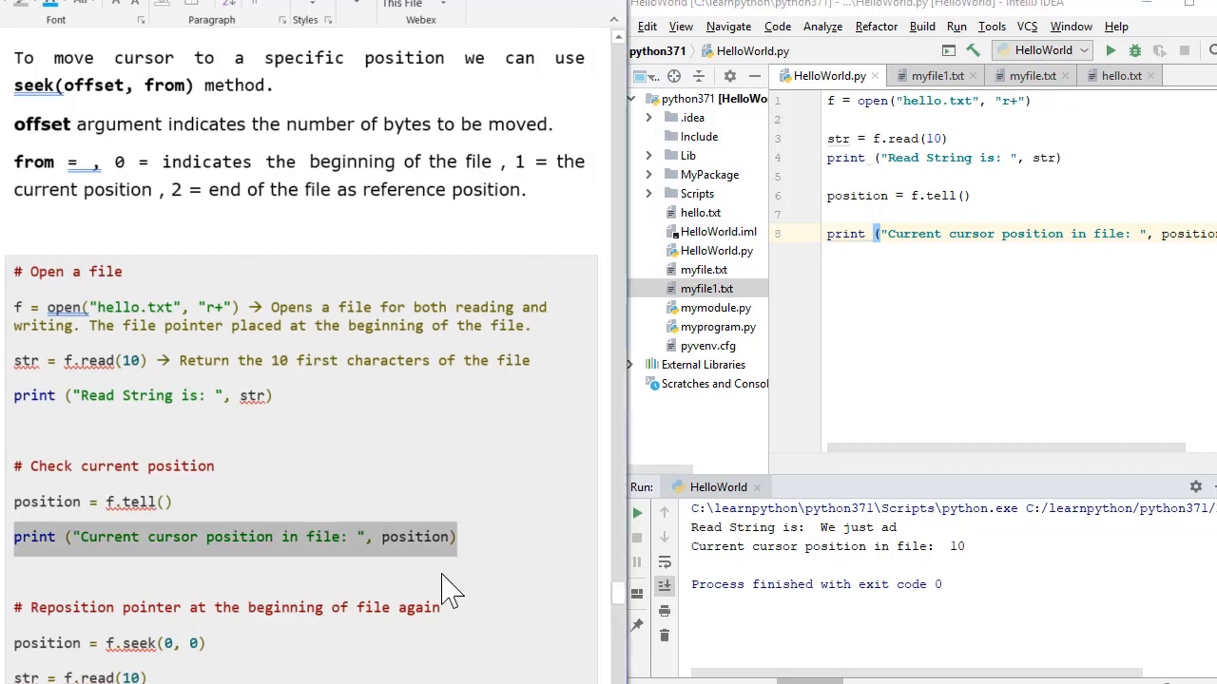
Add print ("Current cursor position in file: ", position) after the seek.
{"action": "scroll", "scroll_direction": "down", "scroll_amount": 3}
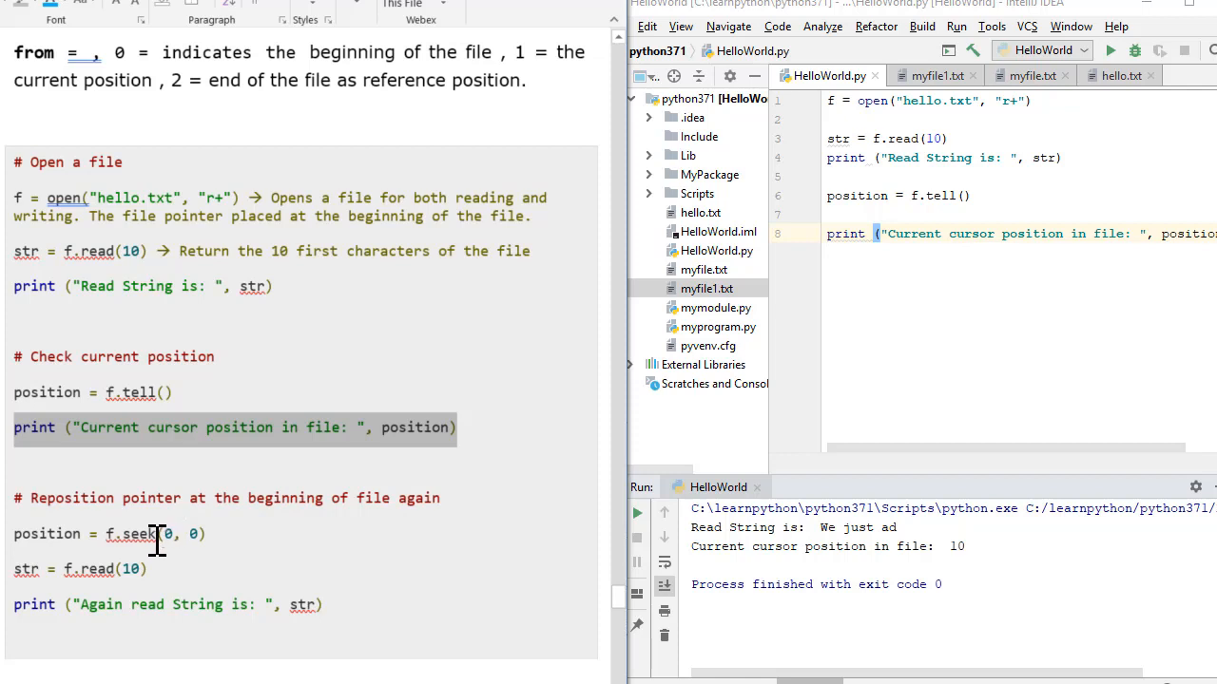
{"action": "mouse_move", "coordinate": [238, 502]}
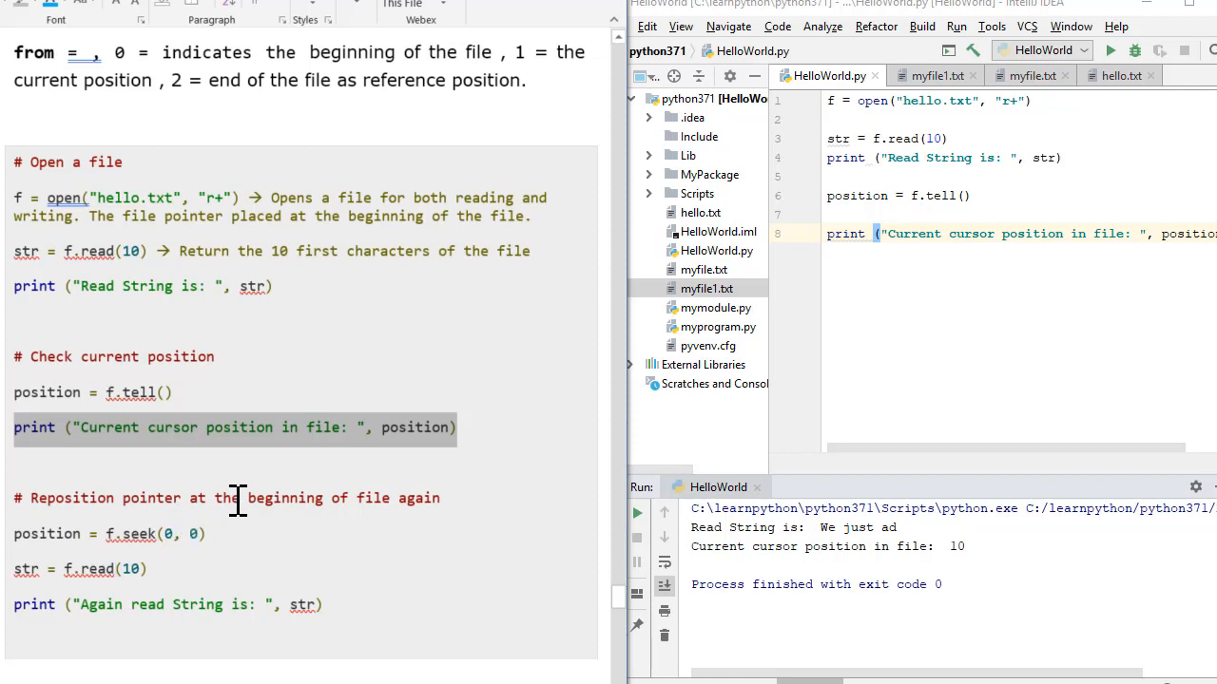
{"action": "mouse_move", "coordinate": [200, 534]}
{"action": "type", "text": "position = f.seek(0, 0"}
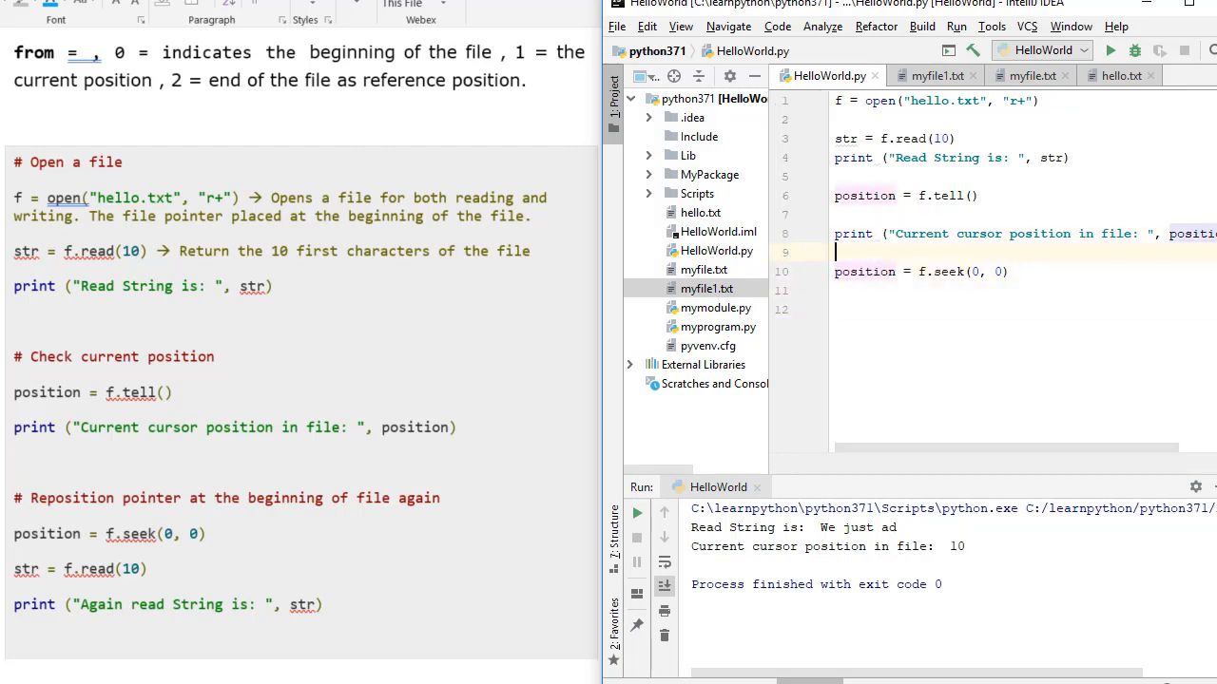
{"action": "type", "text": "print (\"Current cursor position in file: \", position)"}
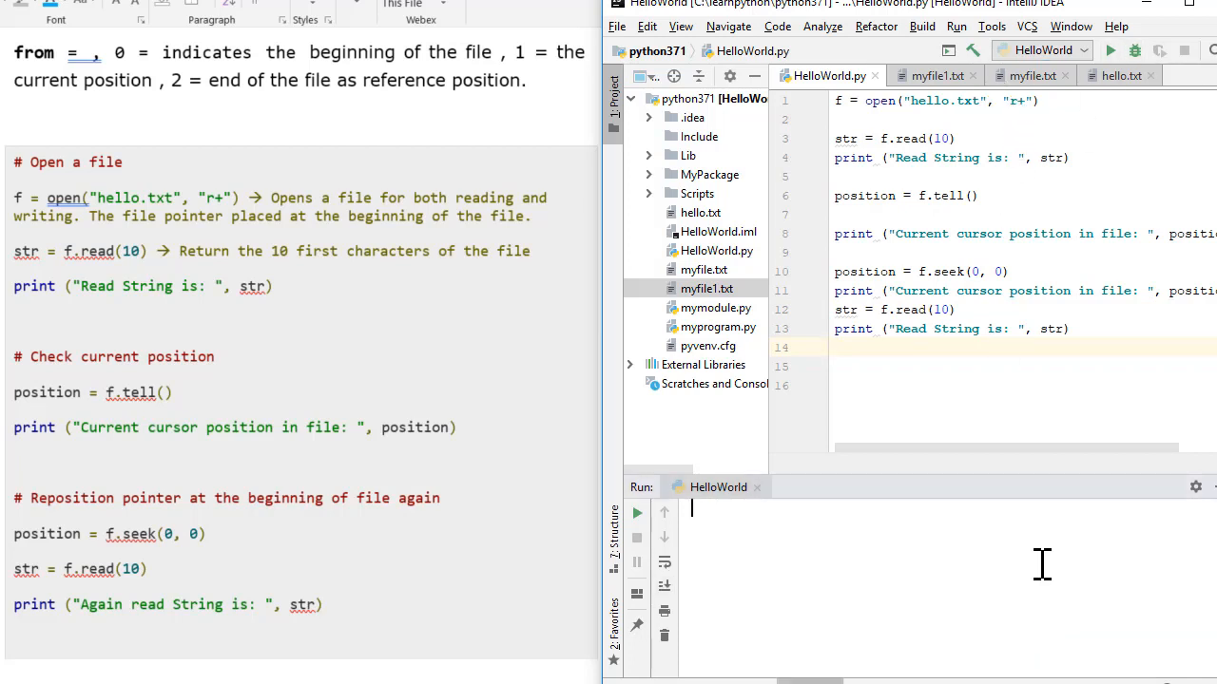
Rerun HelloWorld, showing position 10, then 0, and 'We just ad' read twice.
{"action": "left_click", "coordinate": [1111, 50]}
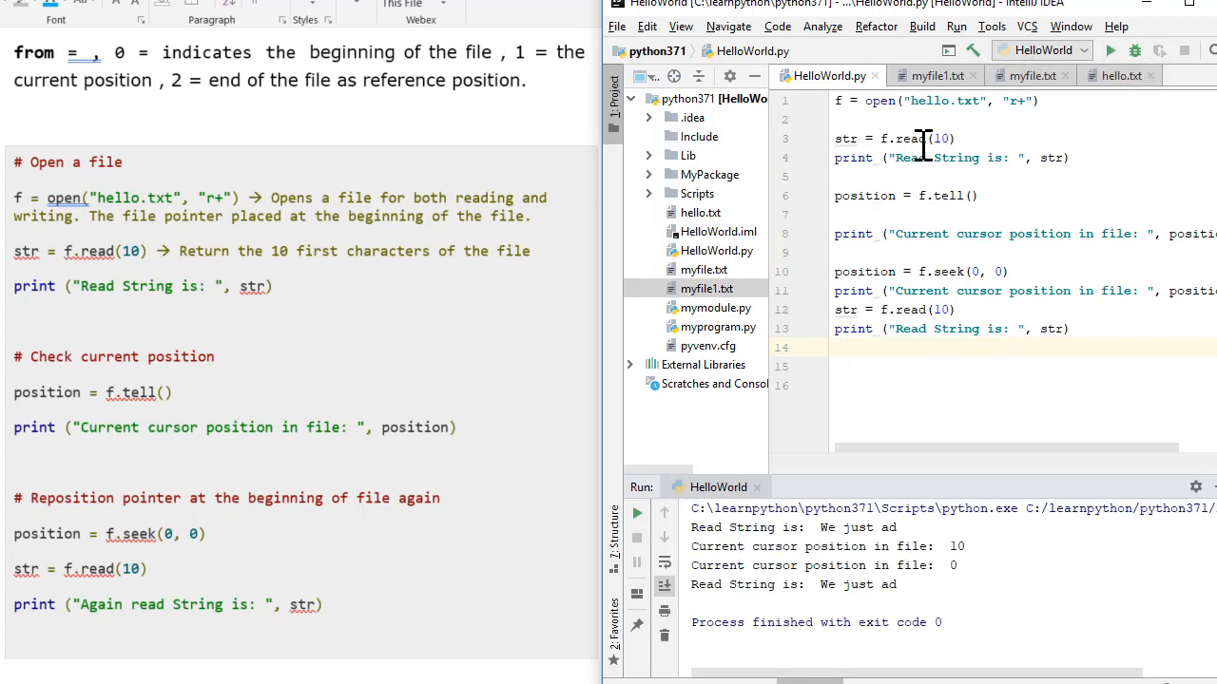
{"action": "mouse_move", "coordinate": [970, 158]}
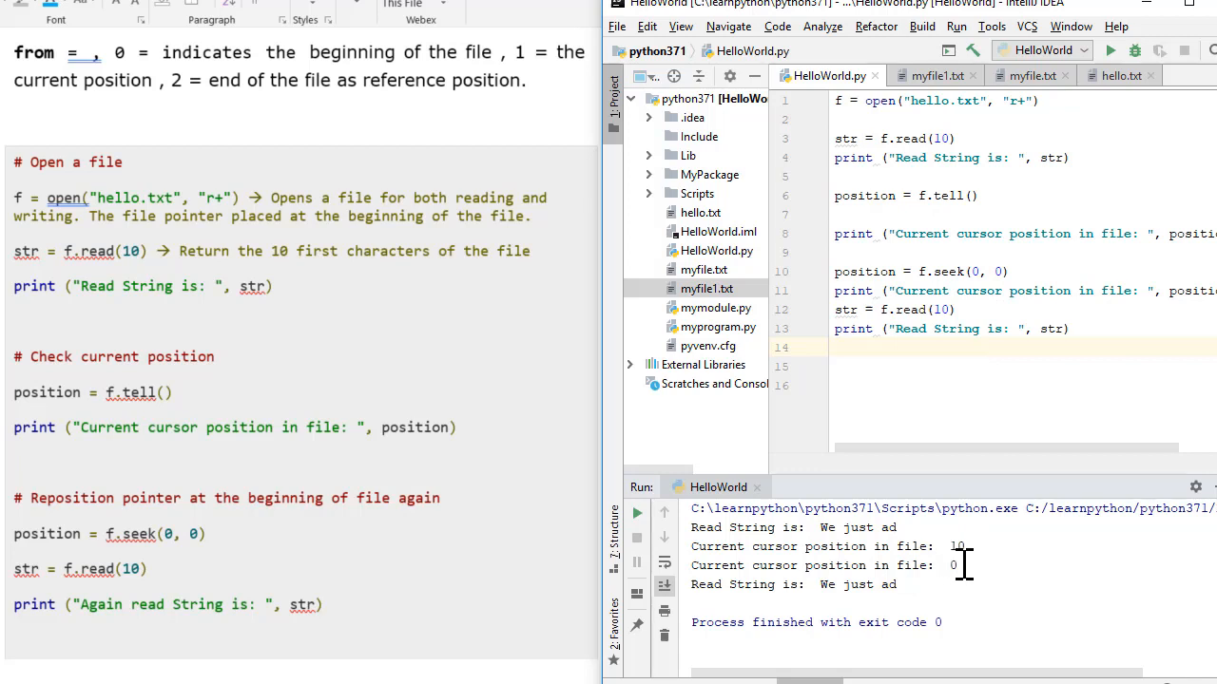
{"action": "mouse_move", "coordinate": [963, 489]}
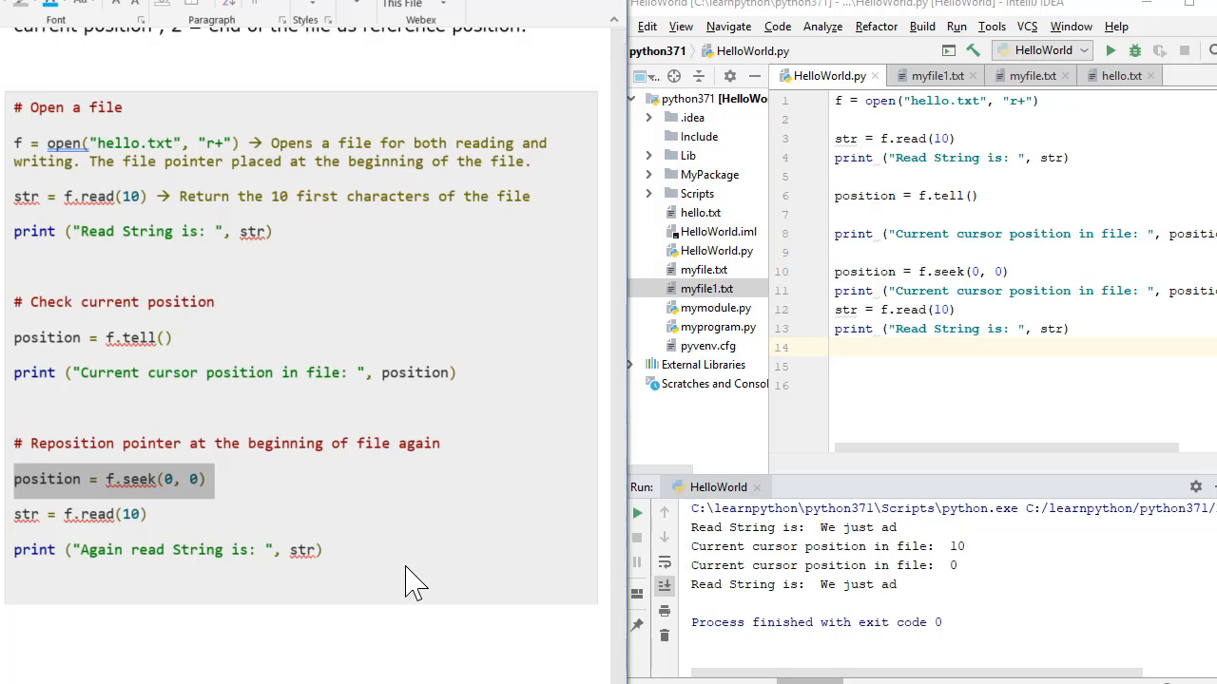
Type f.cl on a new final line to begin the f.close() call.
{"action": "scroll", "scroll_direction": "down", "scroll_amount": 3}
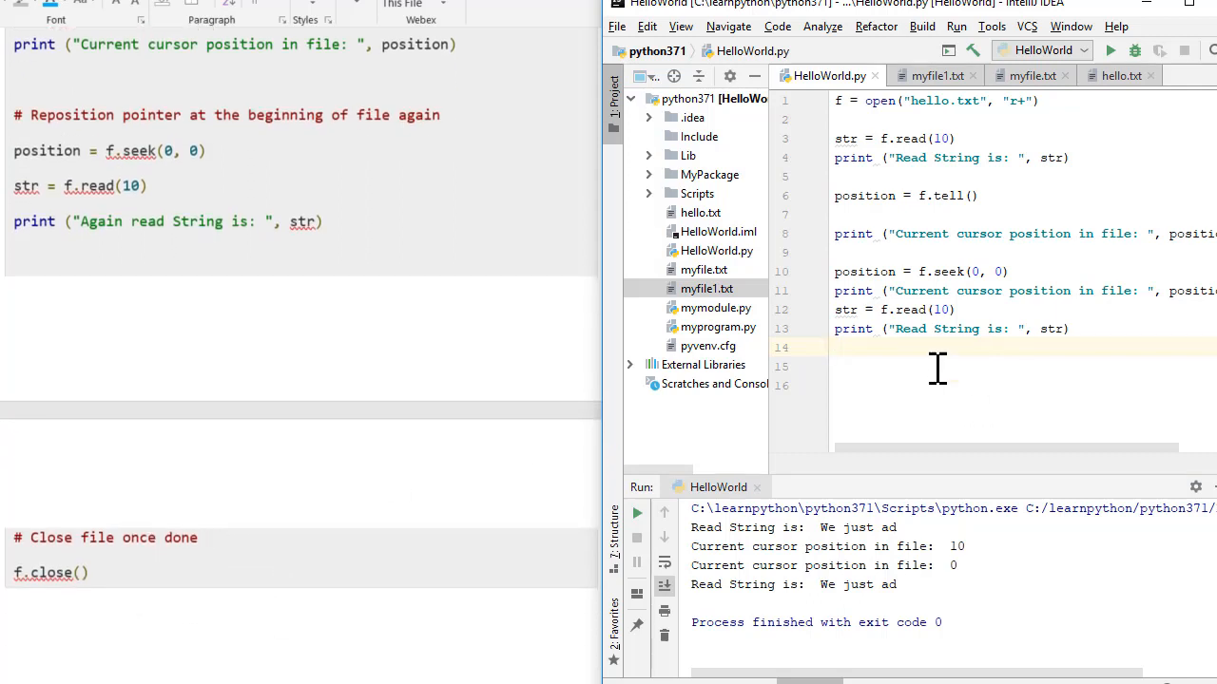
{"action": "type", "text": "f.cl"}
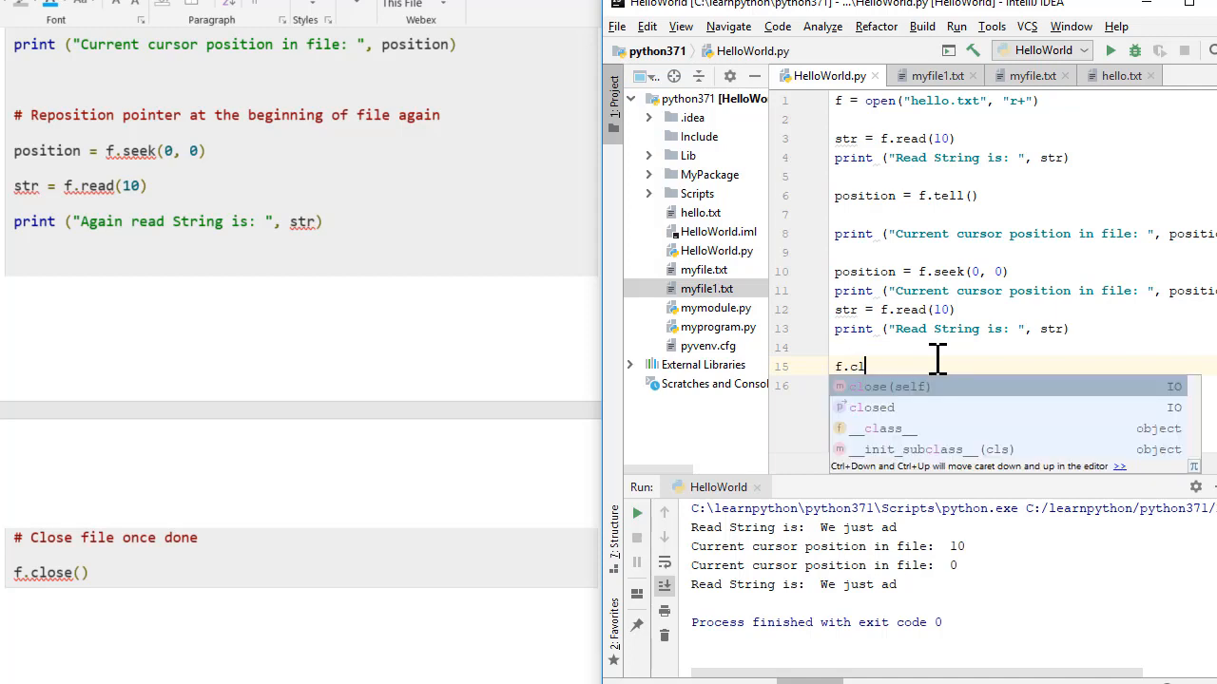